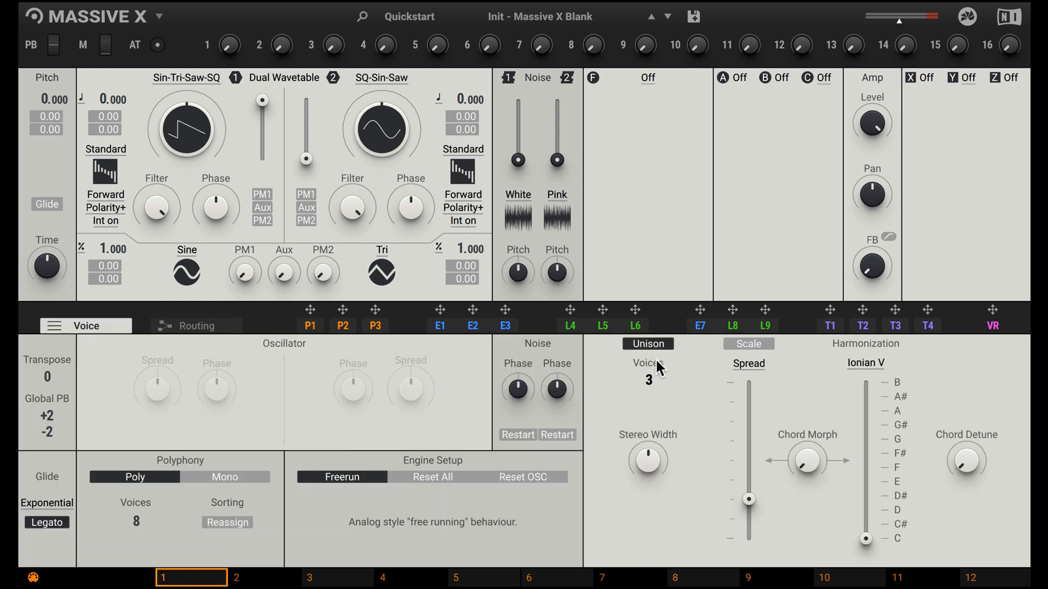
mouse_move(661, 384)
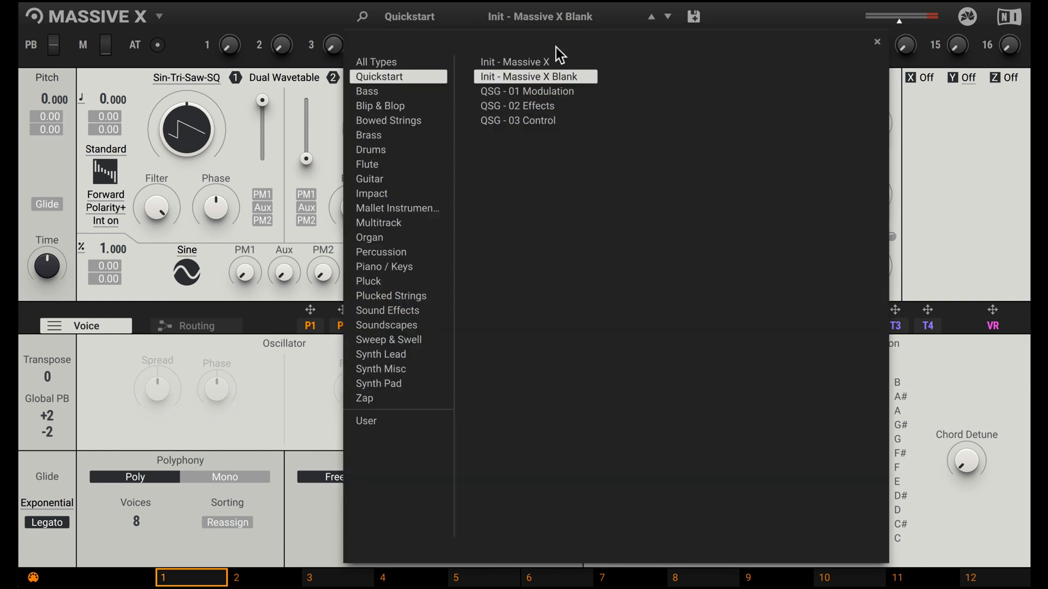
- Load the Init - Massive X Blank preset from the Quickstart browser
click(514, 61)
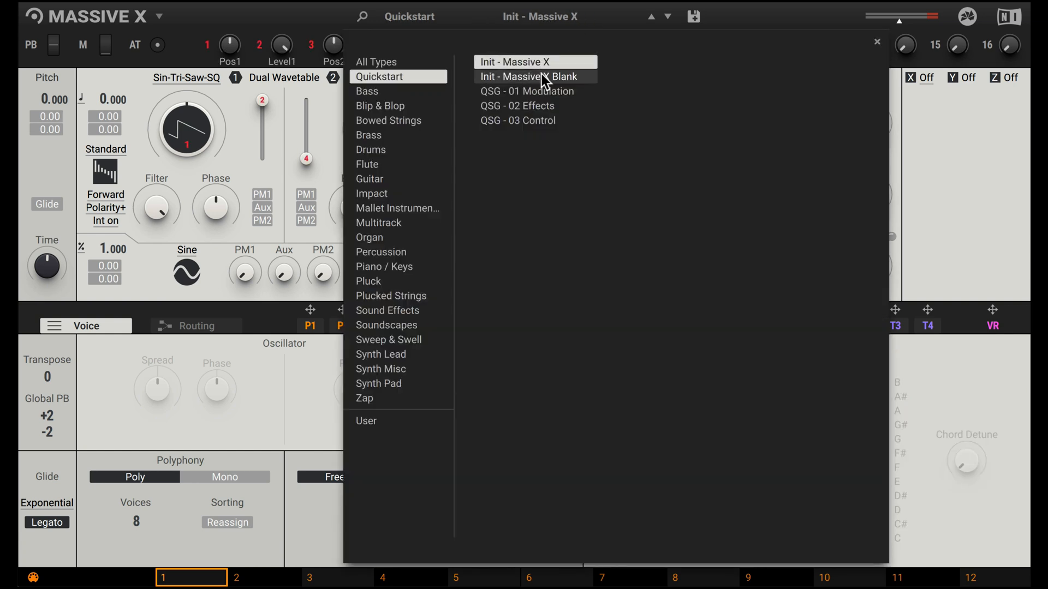
click(527, 76)
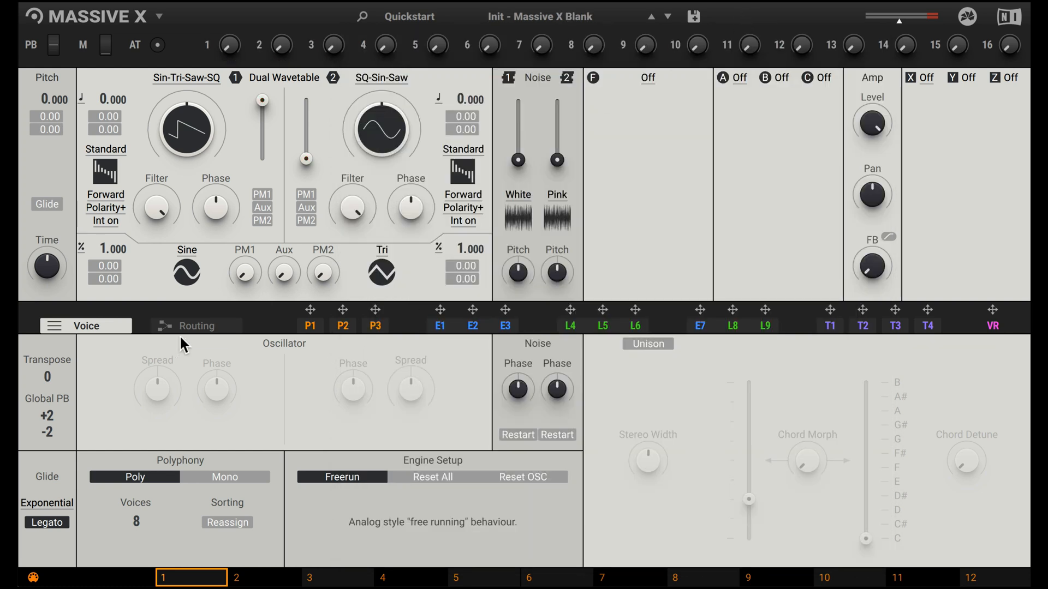
- In Routing, cable oscillators 1 and 2 into the filter
click(195, 325)
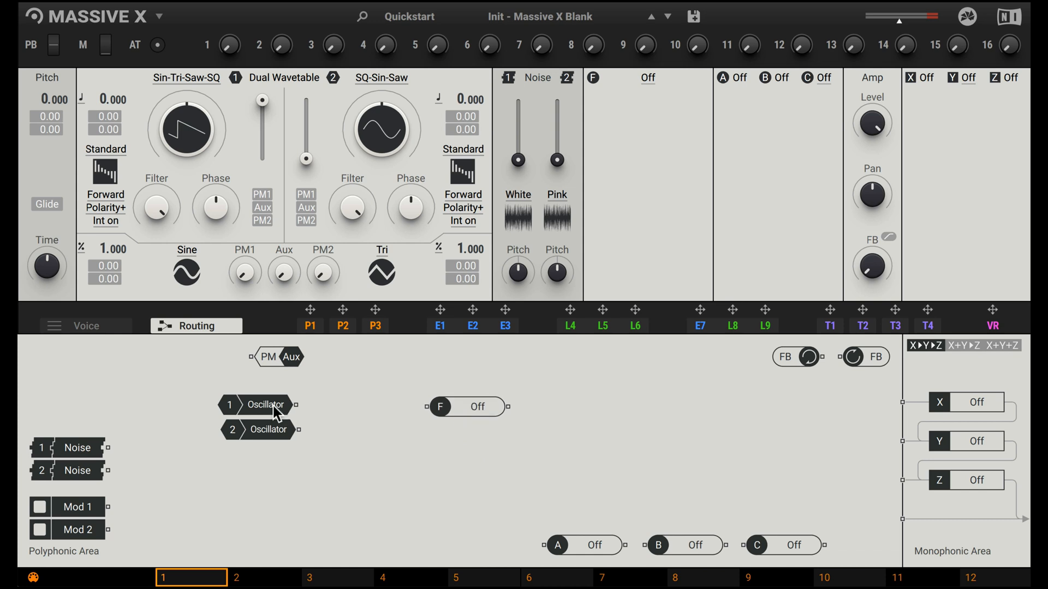
drag(293, 403, 431, 407)
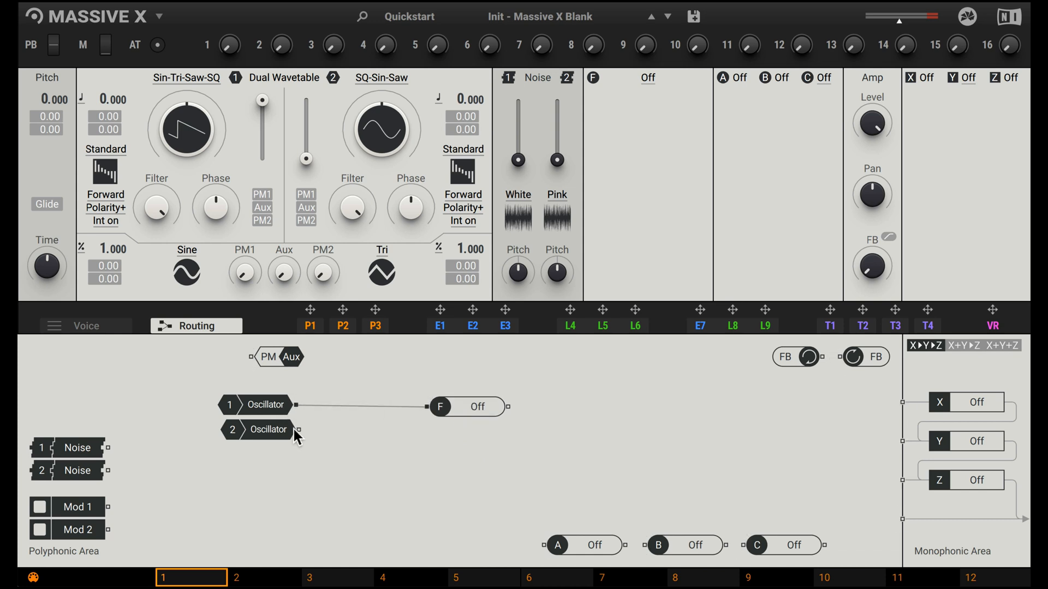
drag(296, 430, 505, 407)
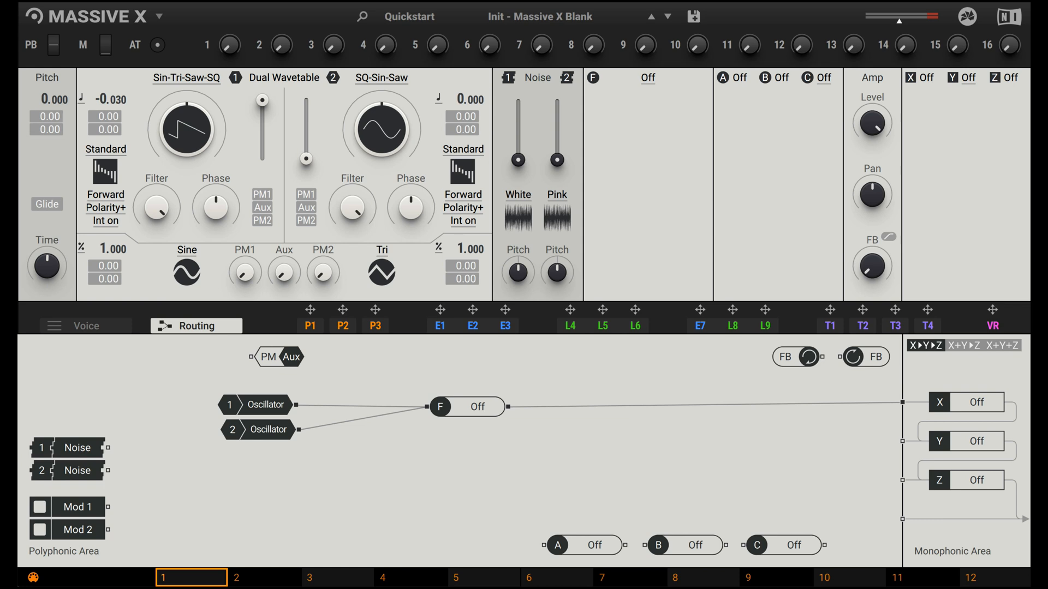
- Morph oscillator 2's wavetable toward saw and tune it up to 7.040 semitones
drag(306, 158, 305, 142)
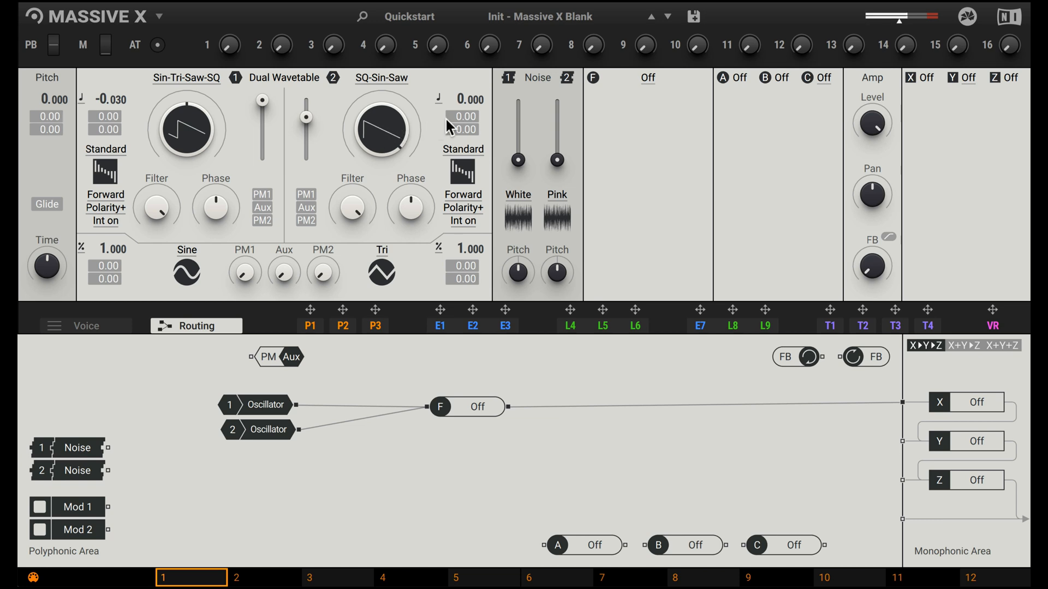
drag(460, 117, 461, 94)
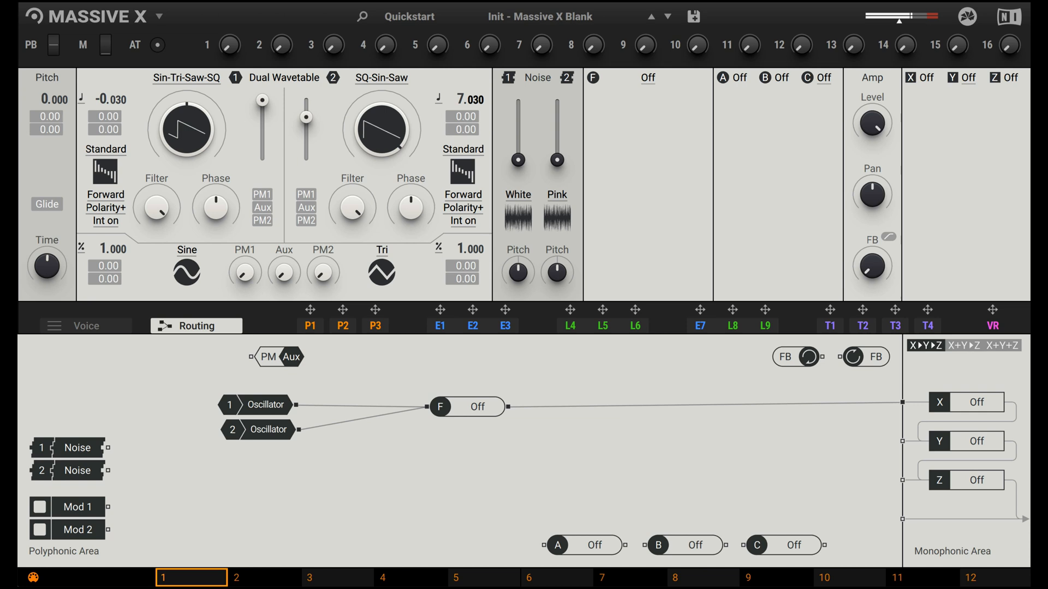
drag(461, 116, 475, 115)
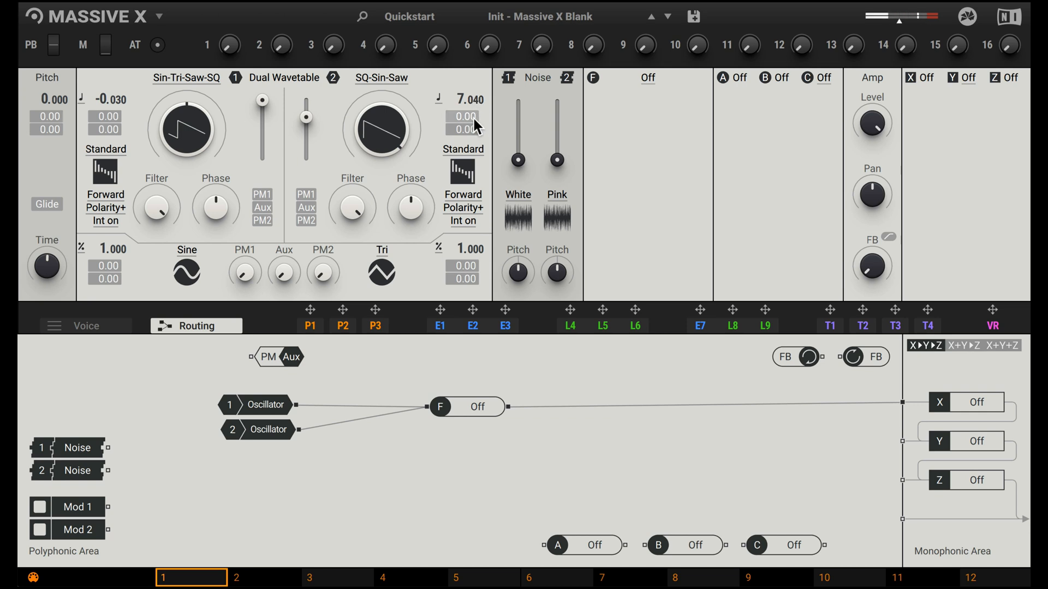
mouse_move(435, 152)
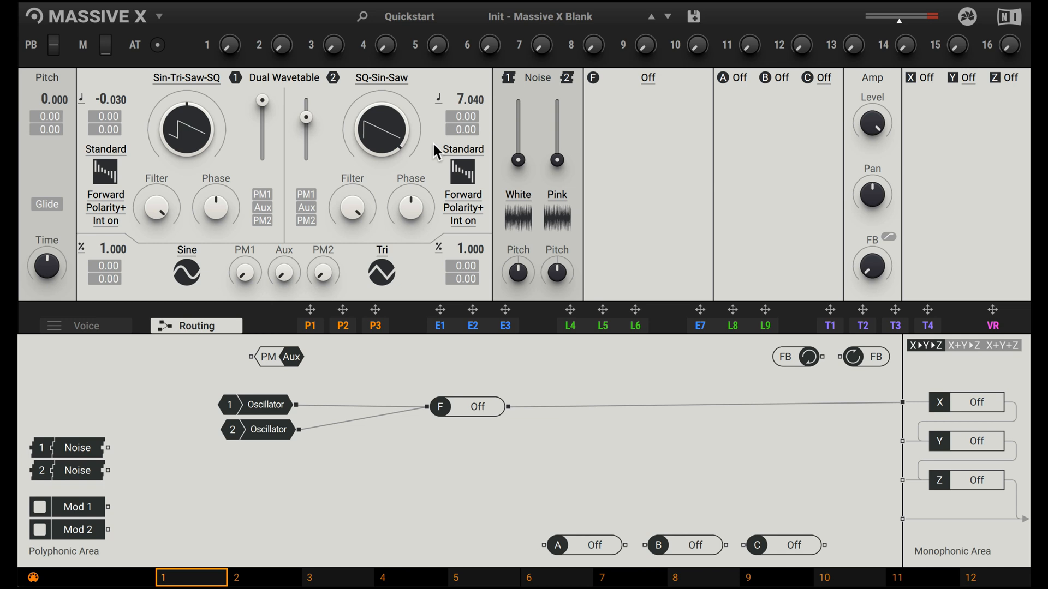
mouse_move(658, 80)
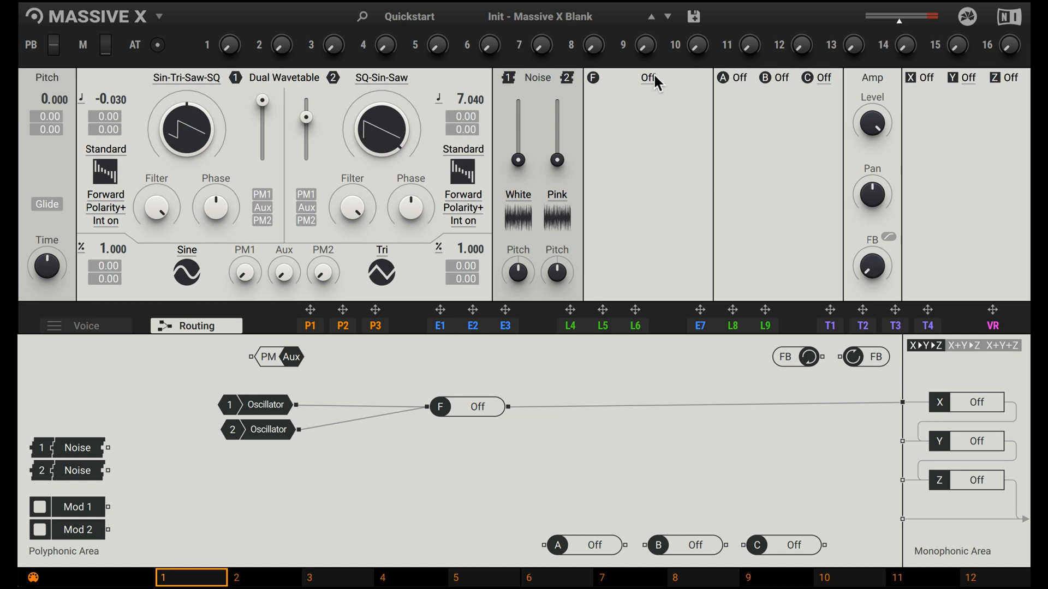
- Select Asimov as the filter type in the F slot
click(648, 78)
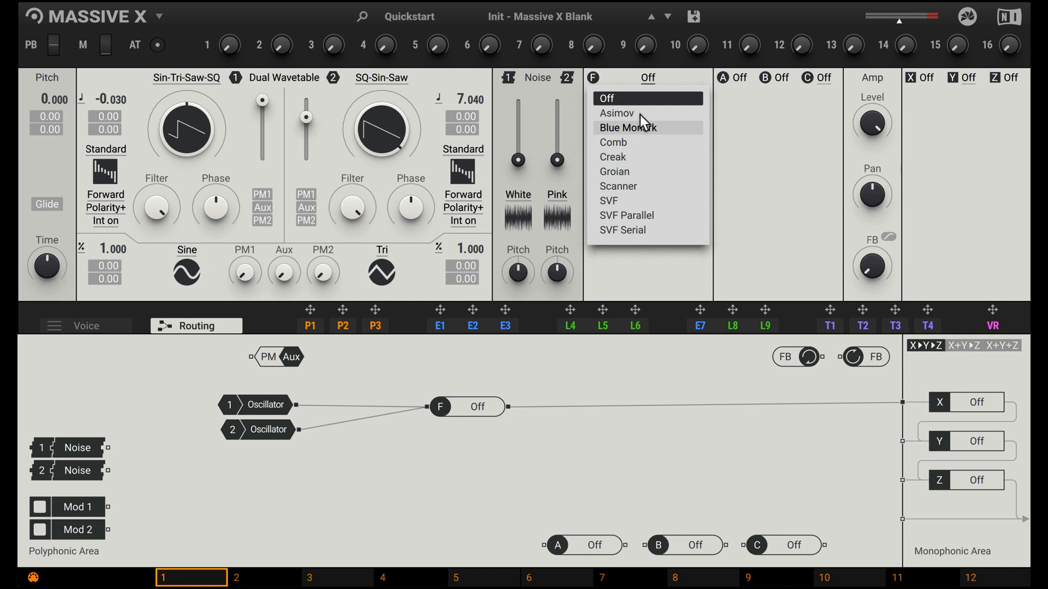
click(615, 112)
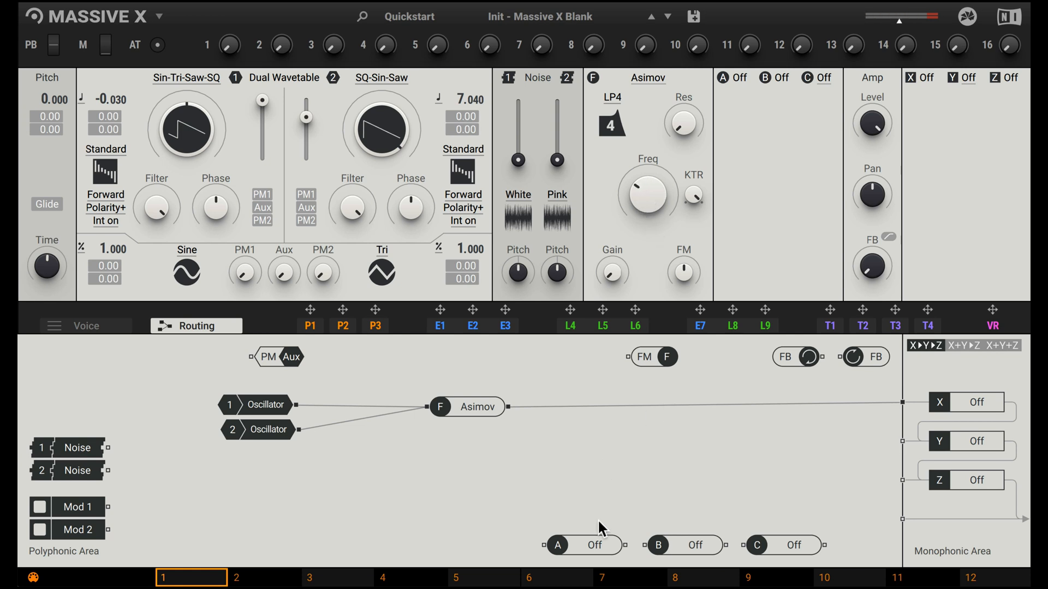
mouse_move(739, 84)
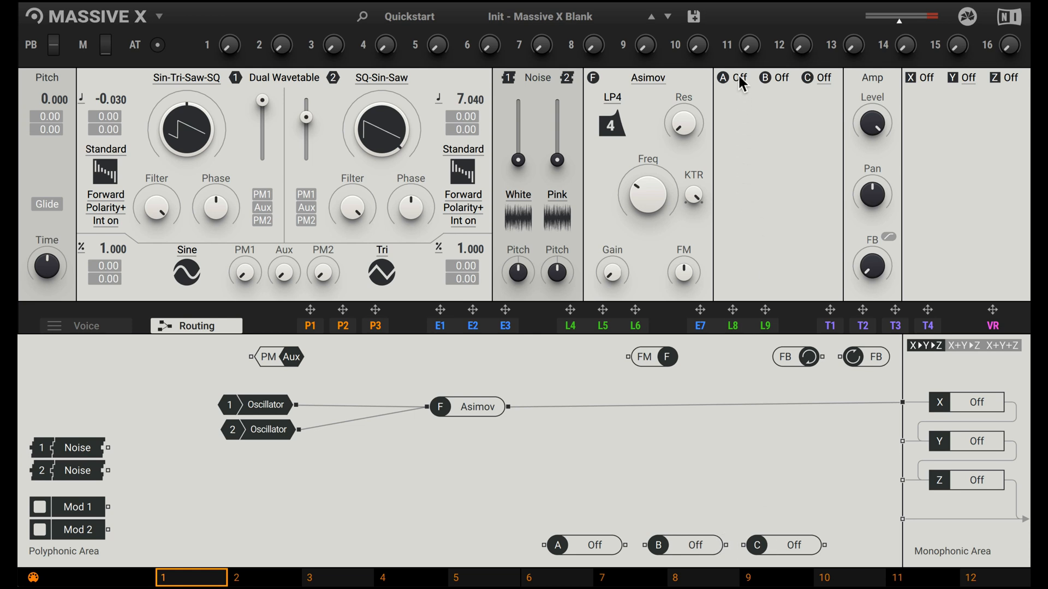
- Set insert slots A, B and C to OSC modules
click(733, 77)
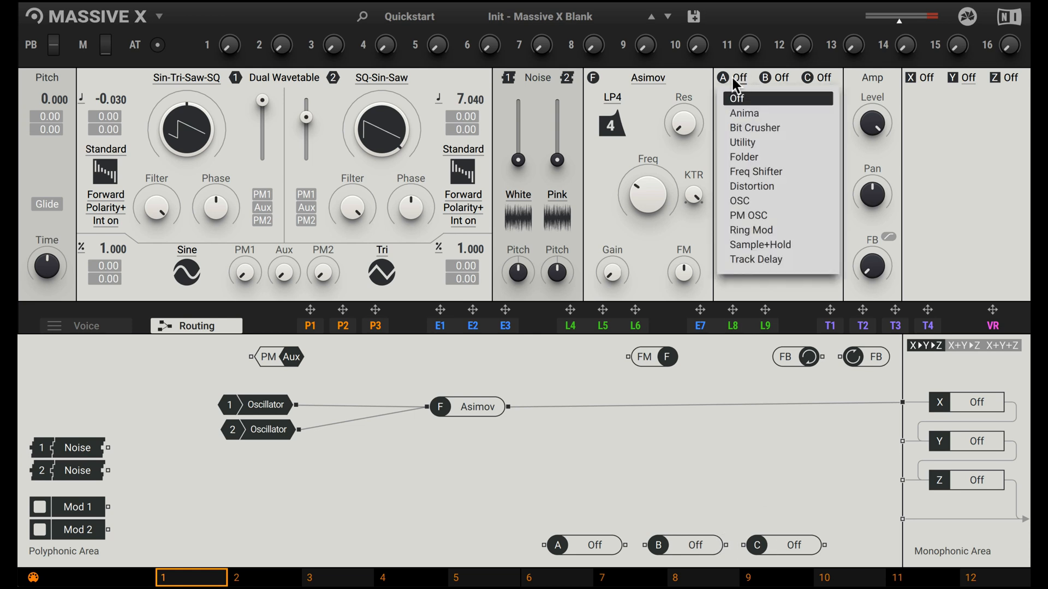
click(739, 201)
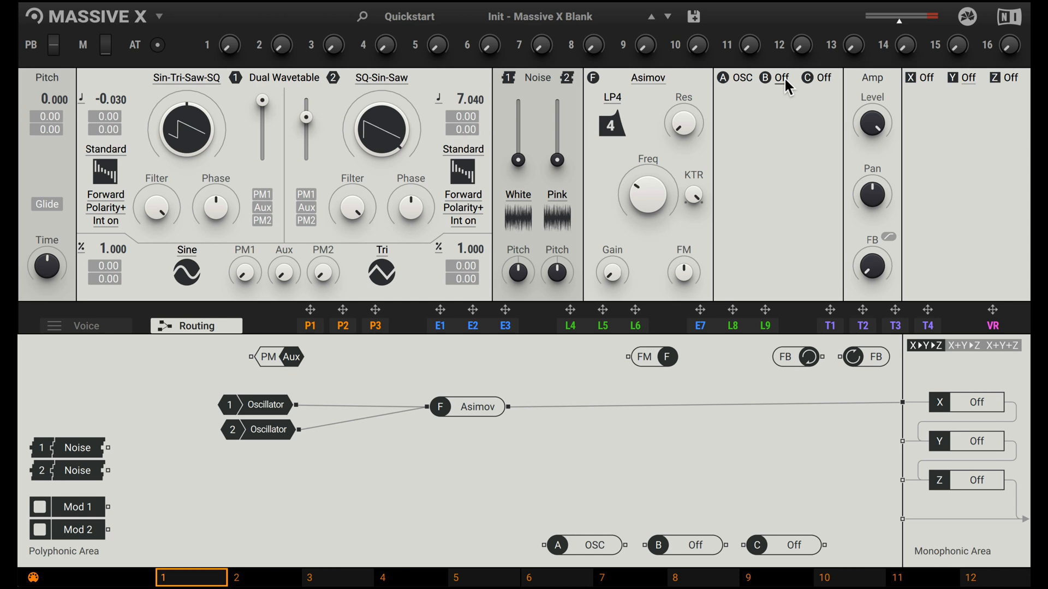
click(779, 78)
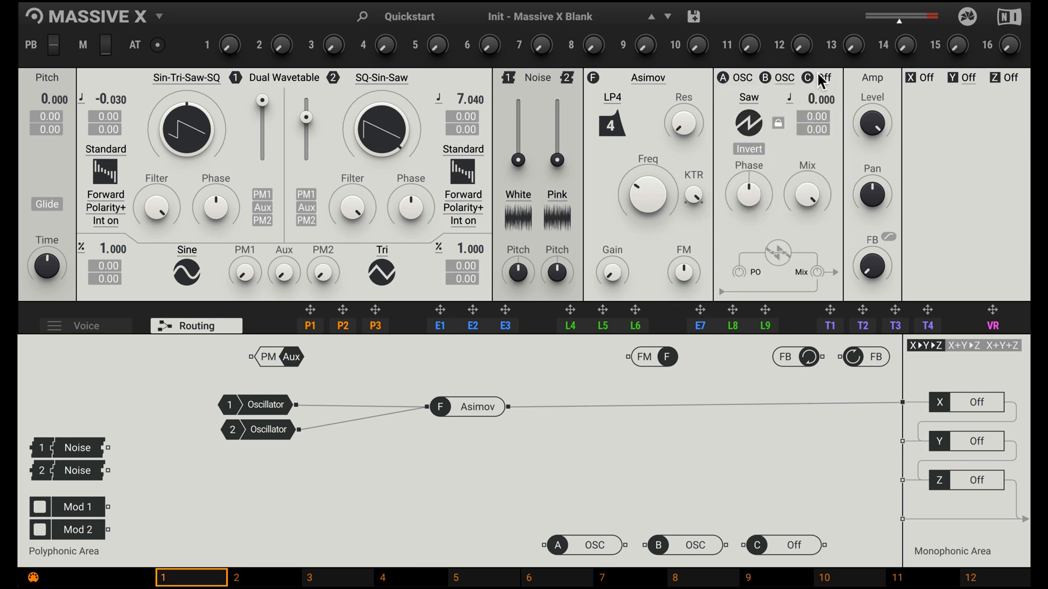
click(806, 77)
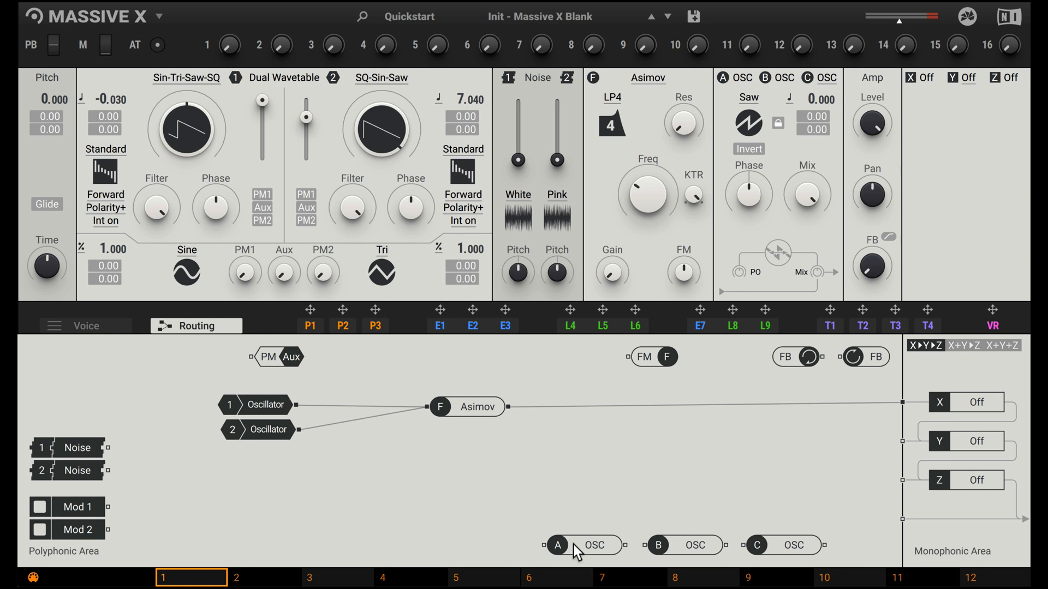
- Wire insert oscillator A into Asimov and tune it up to 12.012
drag(585, 544, 258, 451)
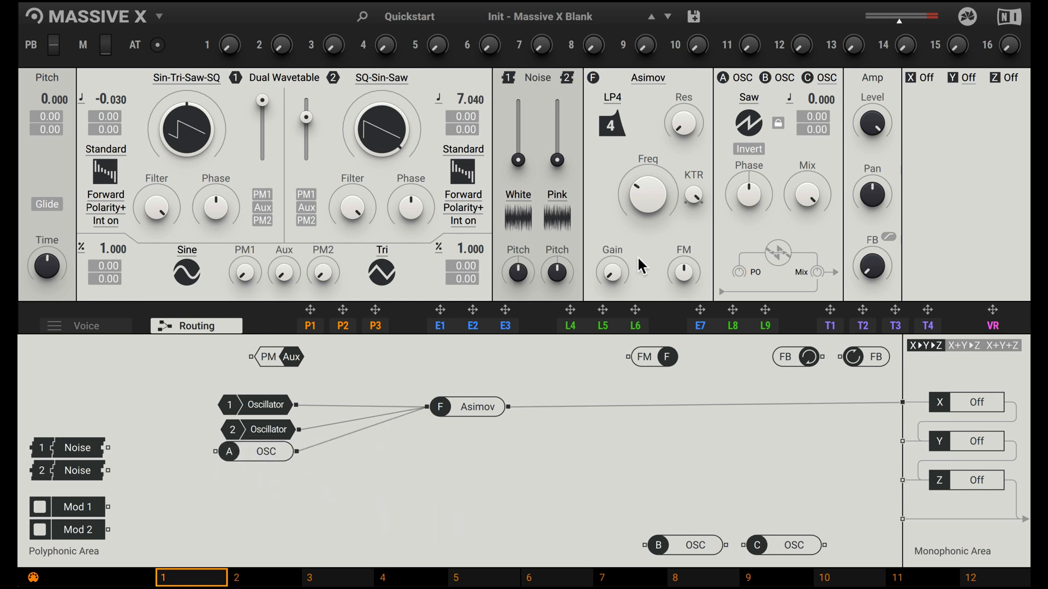
mouse_move(777, 166)
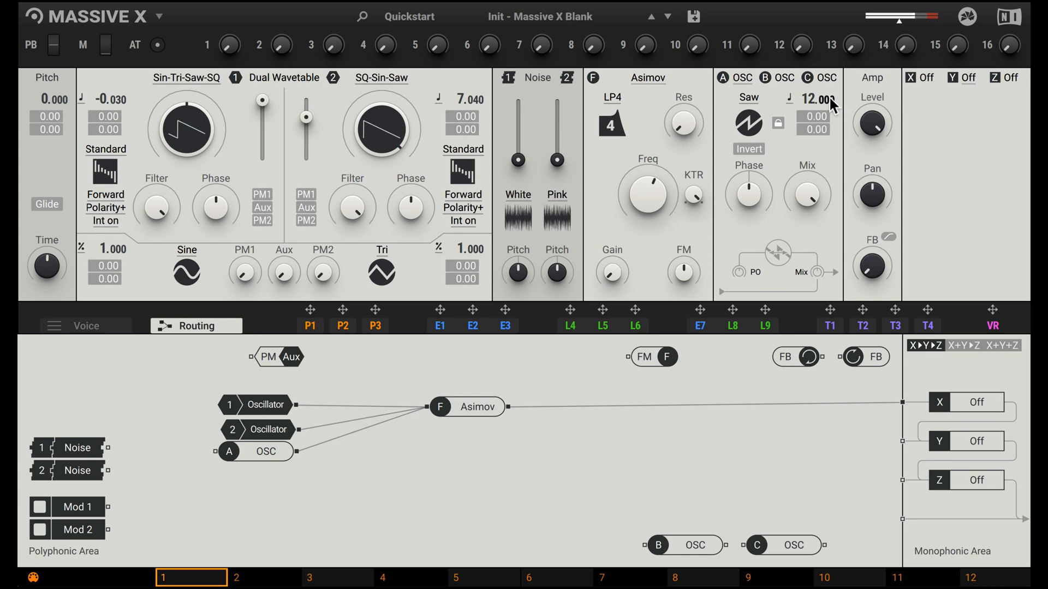
drag(814, 117, 808, 124)
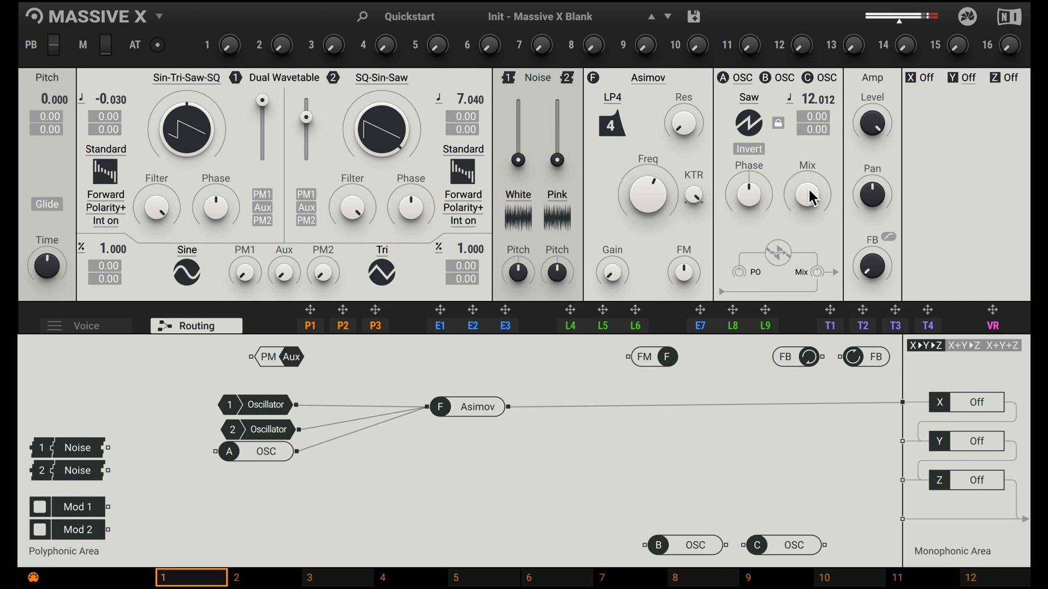
mouse_move(755, 199)
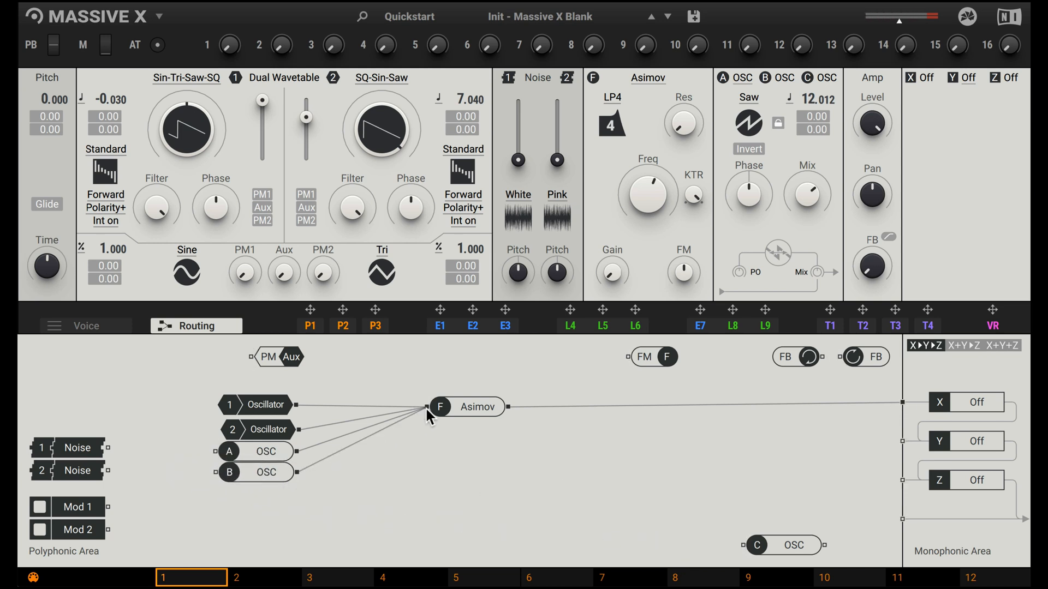
- Set oscillator C's waveform, adjust its pitch and wire it into Asimov
click(749, 97)
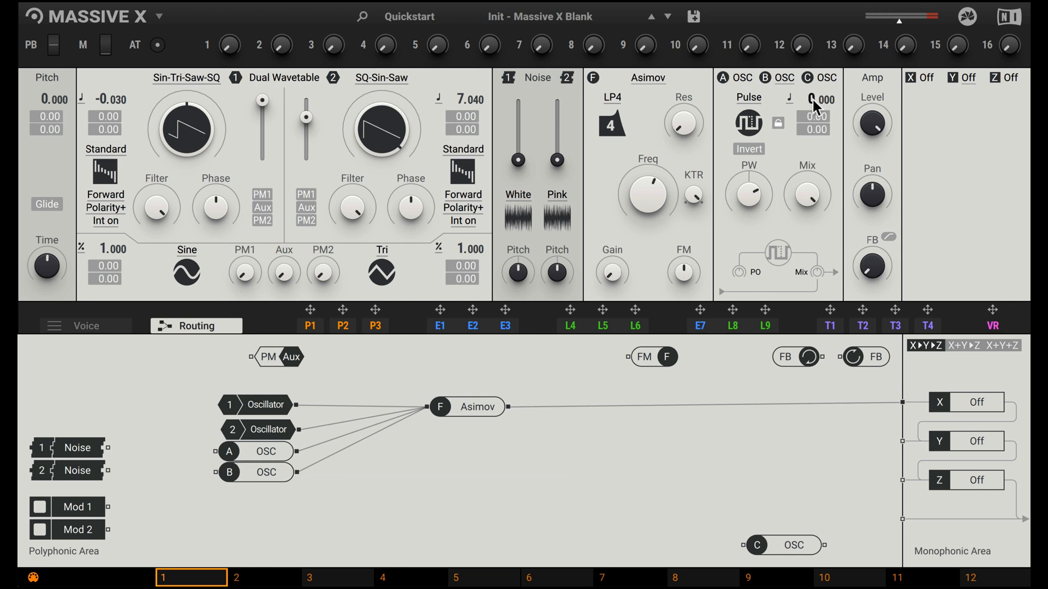
drag(815, 100, 815, 133)
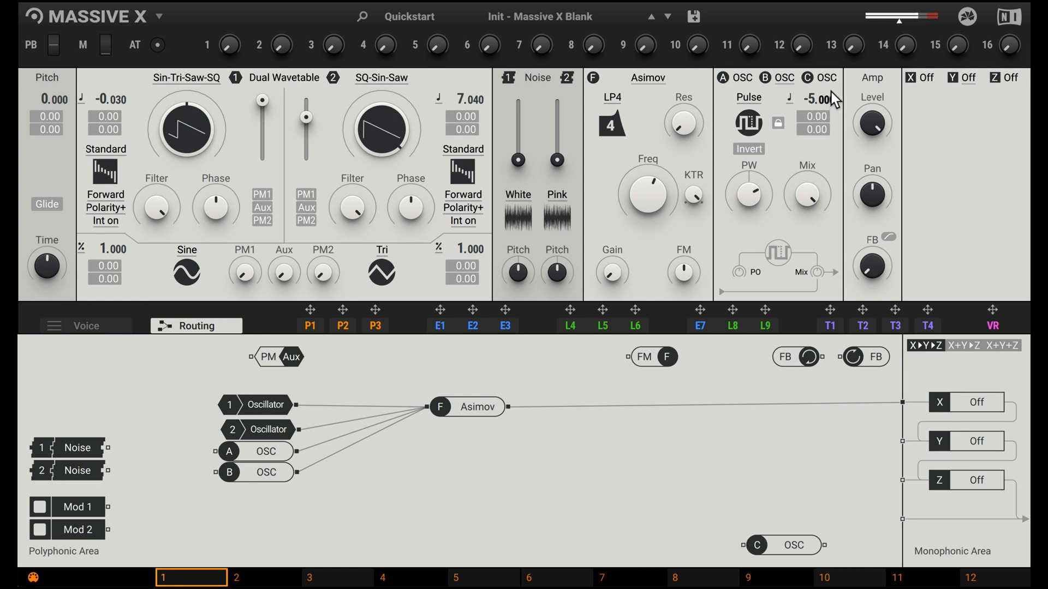
drag(812, 101, 811, 97)
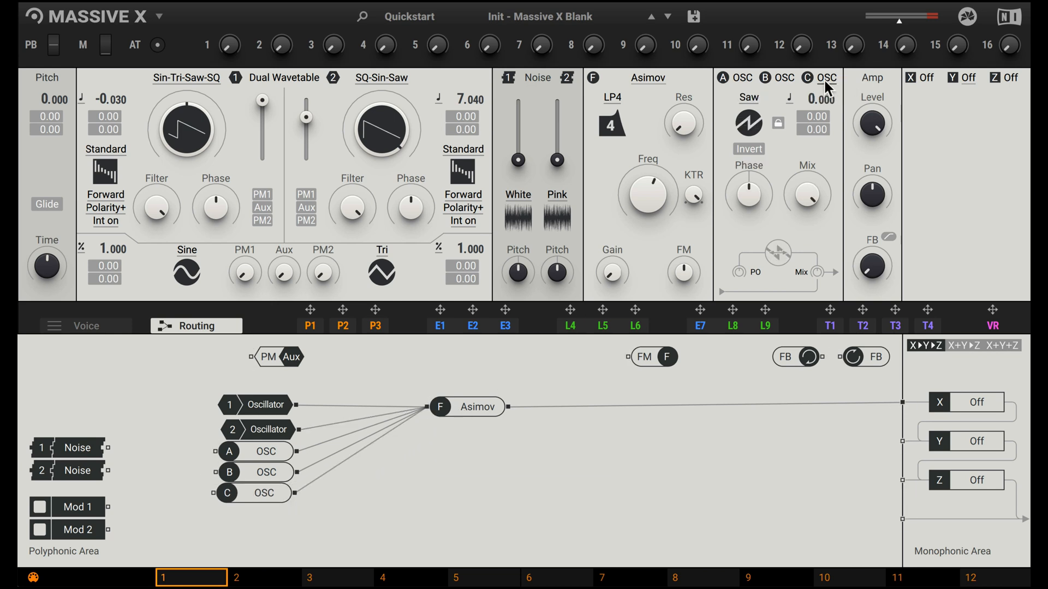
- Switch insert oscillator C to a sine wave
click(749, 122)
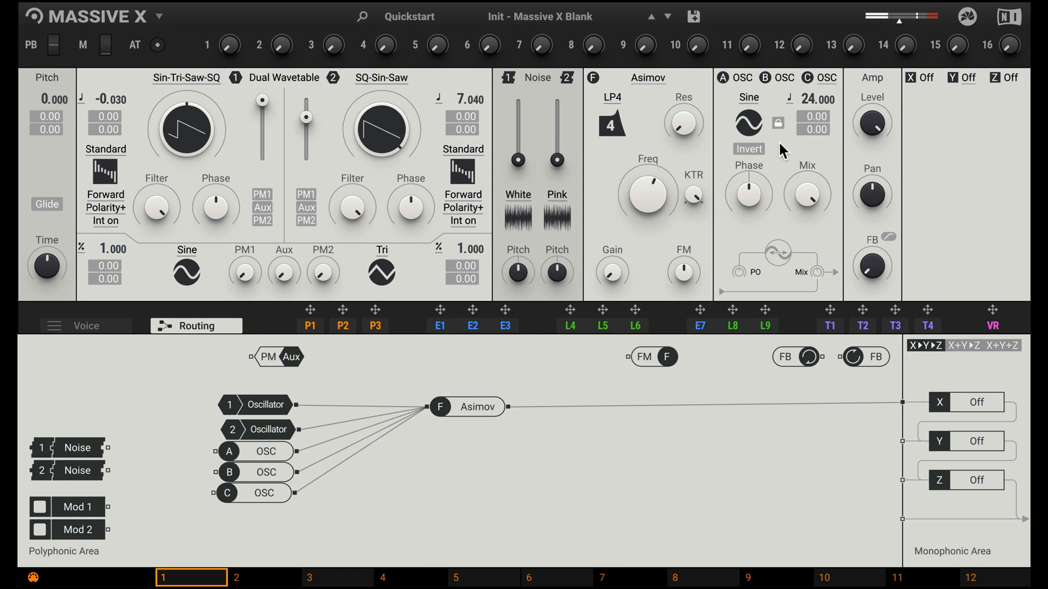
mouse_move(579, 451)
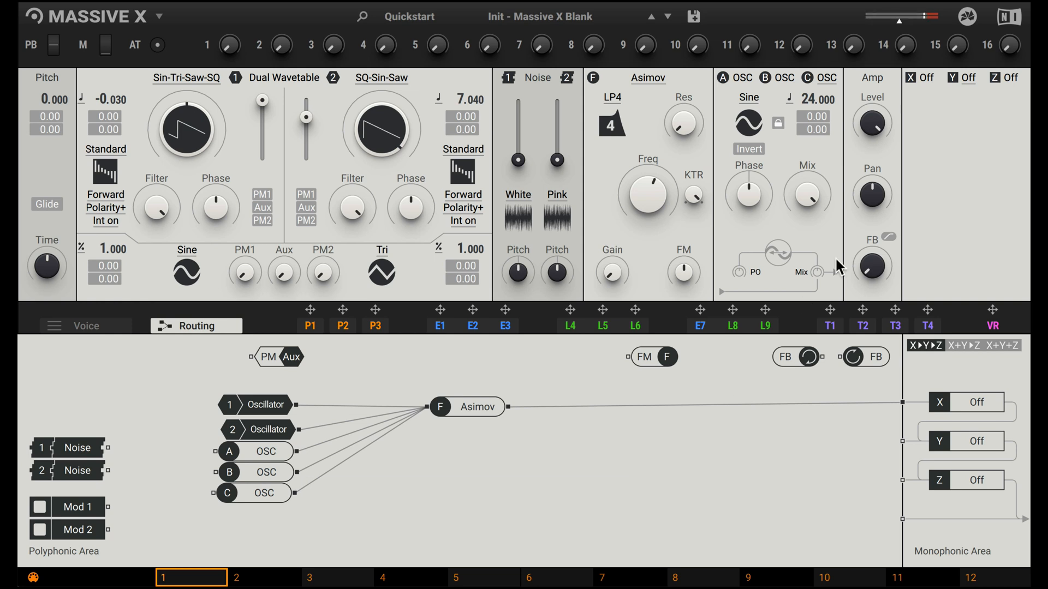
mouse_move(793, 107)
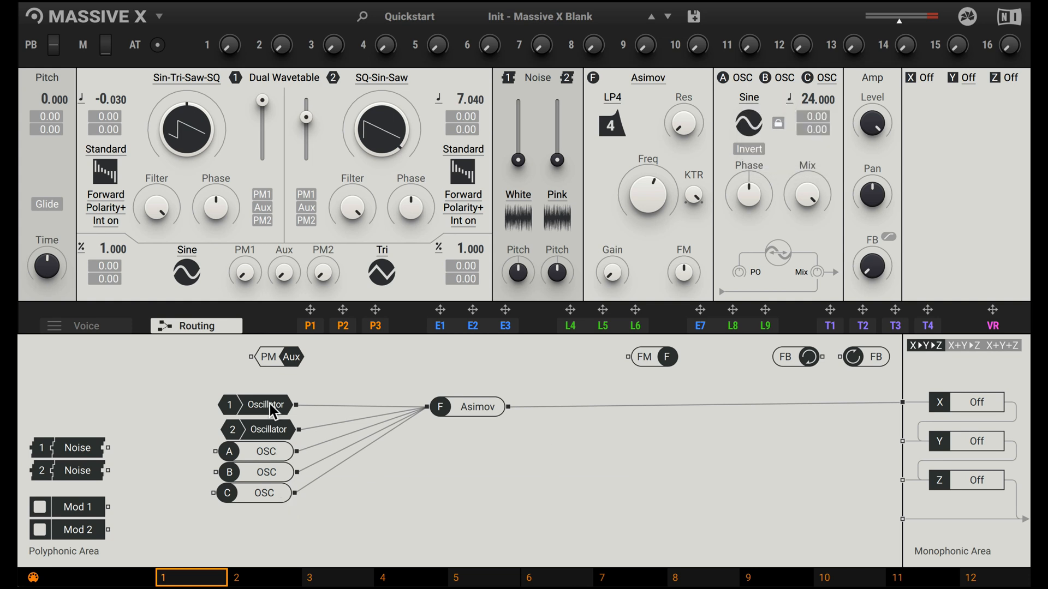
mouse_move(359, 483)
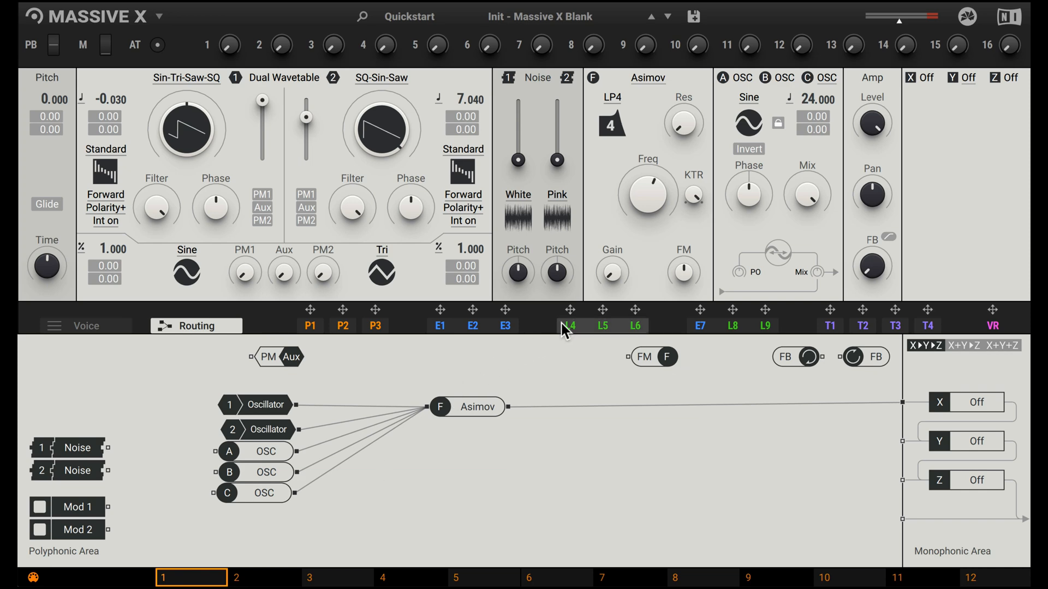
- Route LFO L4 through Mod 1 into the Asimov filter and run it at audio (Osc) rate
click(570, 326)
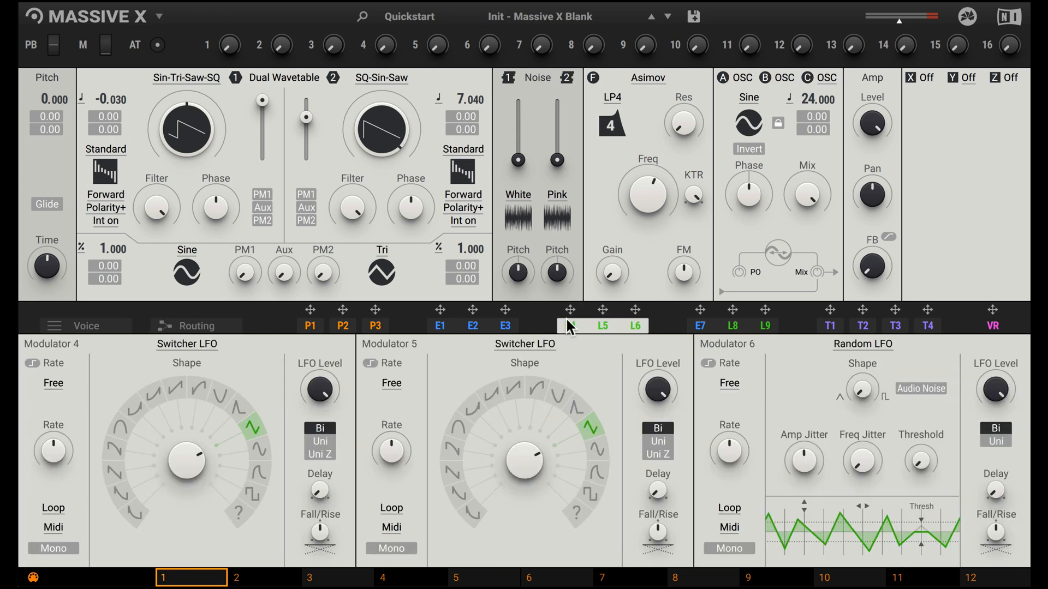
click(196, 325)
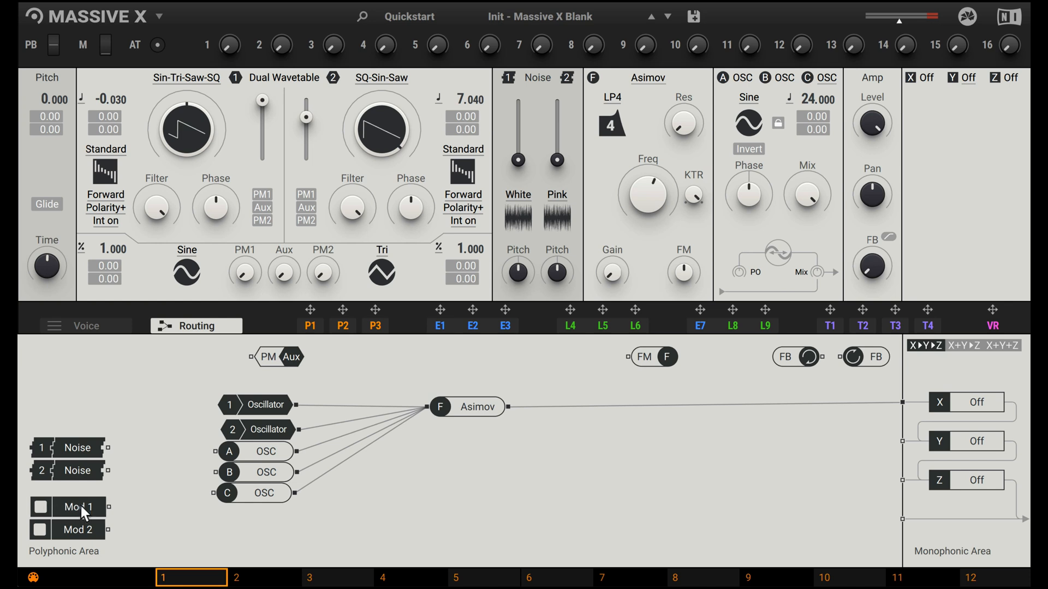
drag(77, 507, 268, 520)
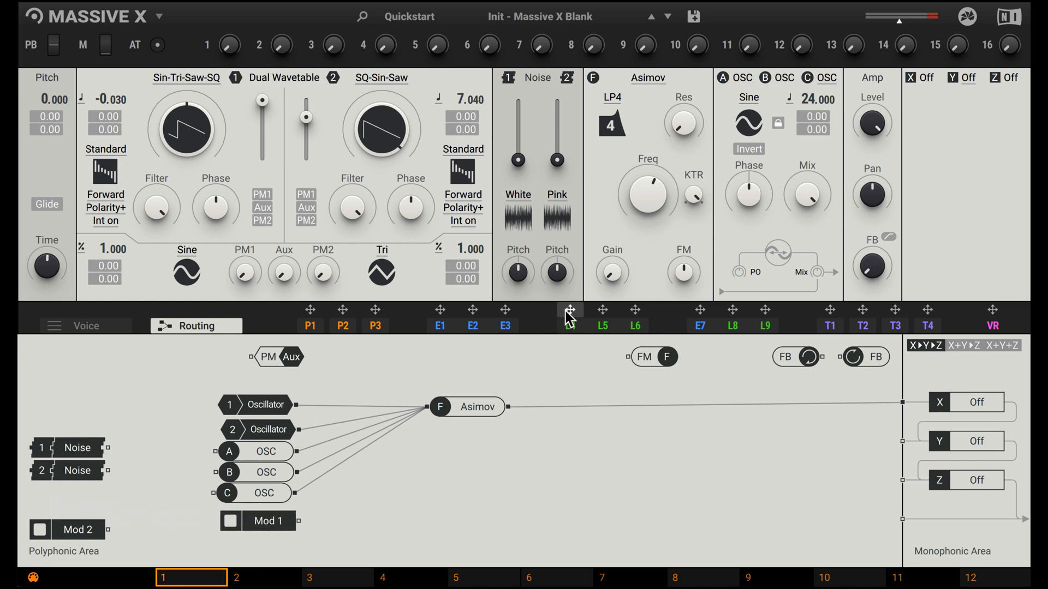
drag(569, 309, 230, 520)
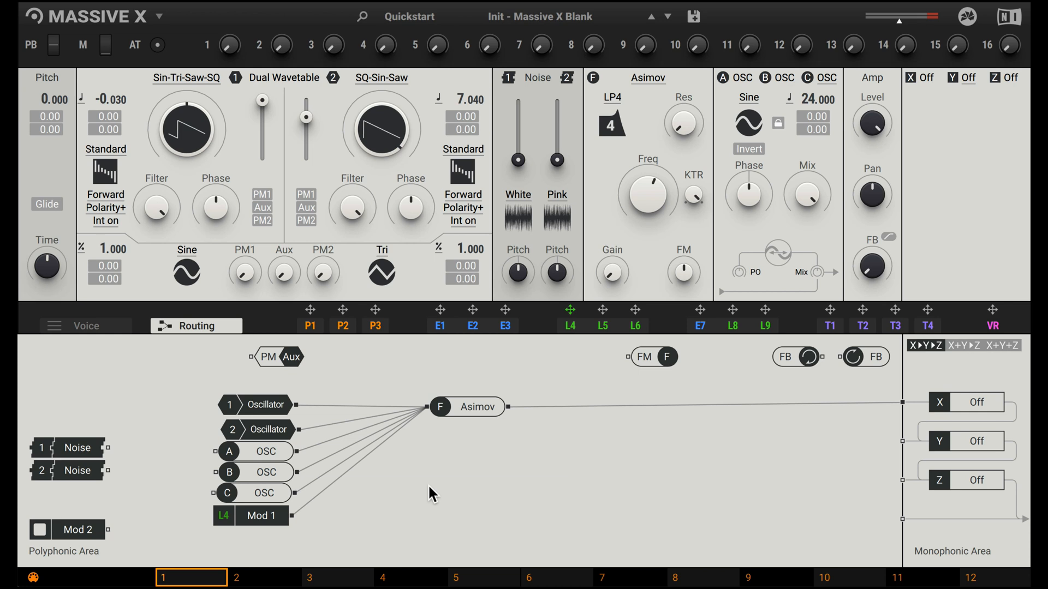
mouse_move(340, 510)
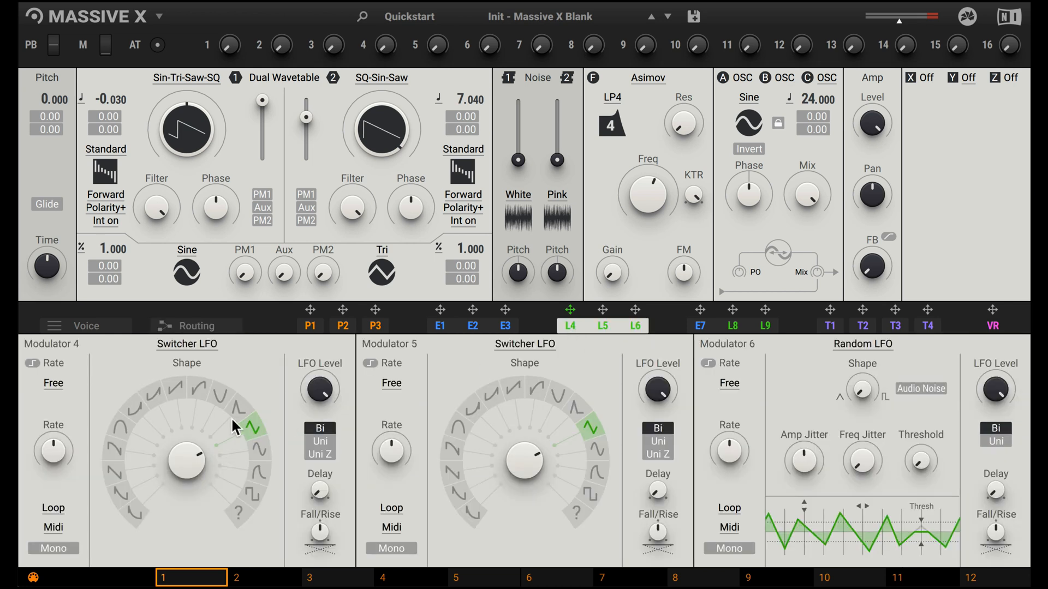
mouse_move(57, 391)
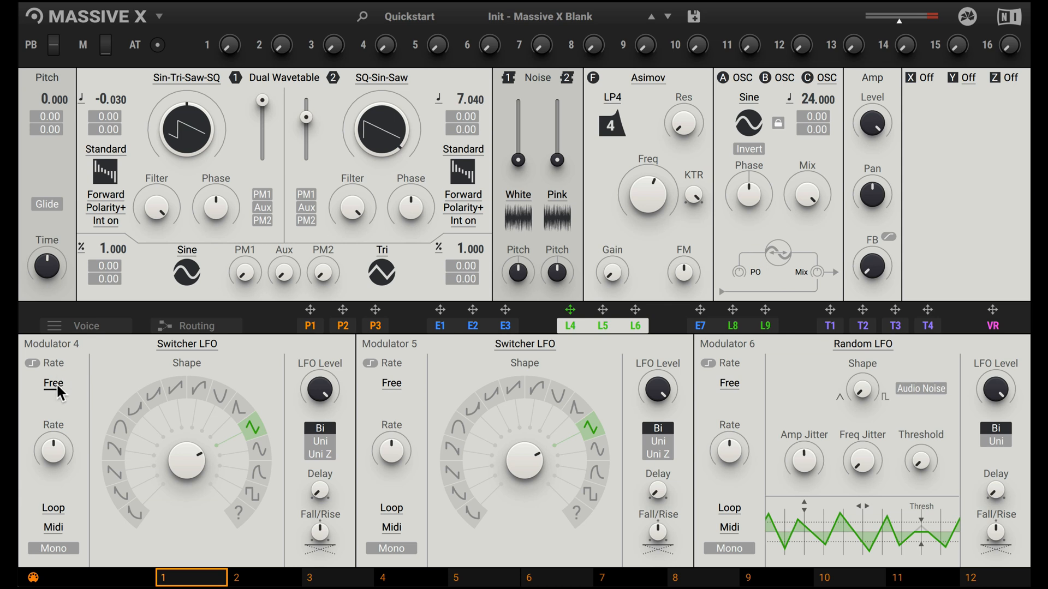
click(52, 383)
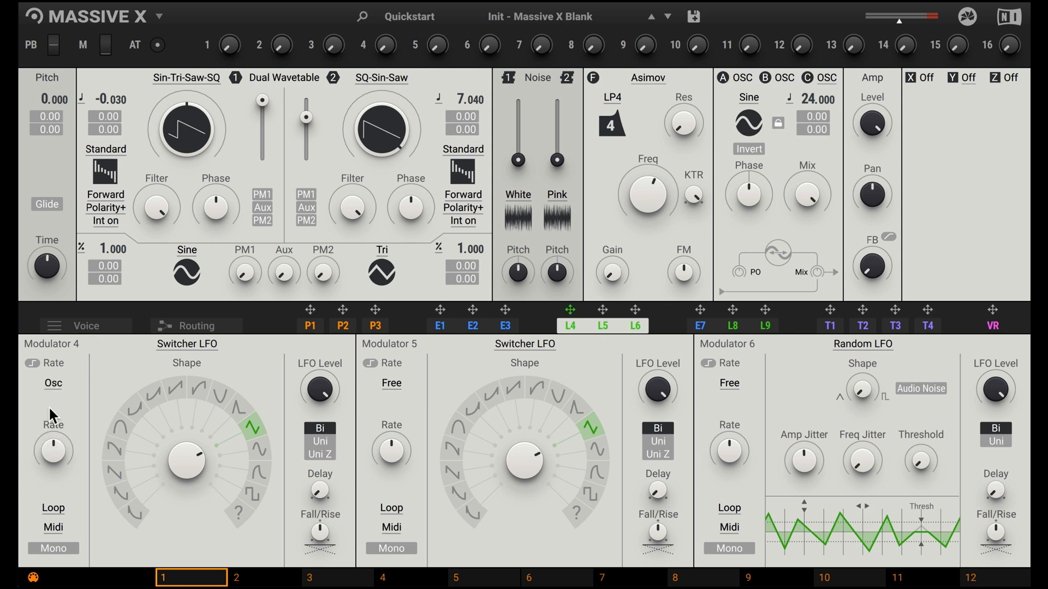
mouse_move(99, 382)
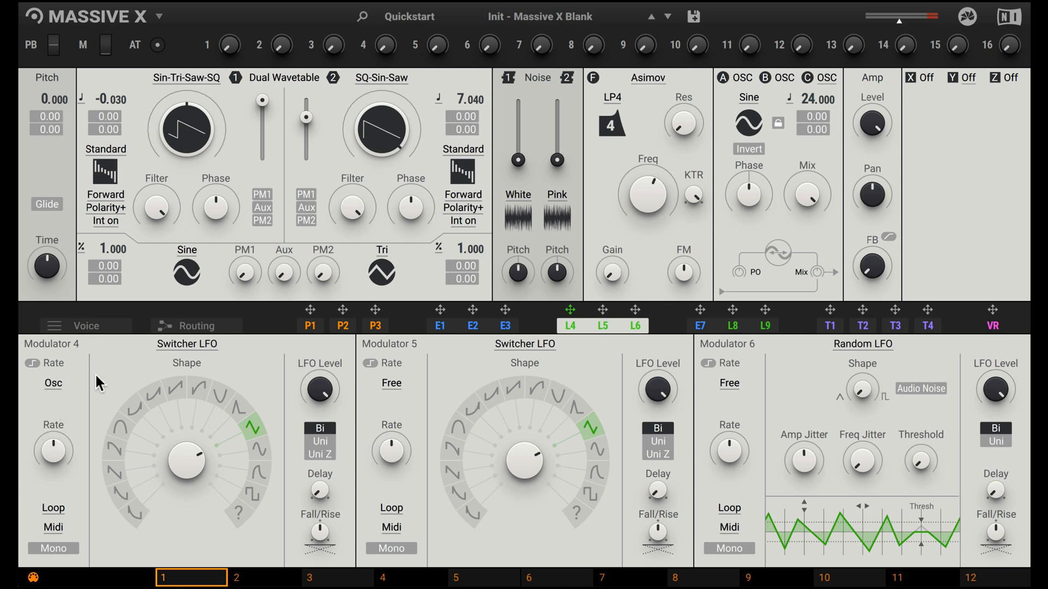
mouse_move(371, 305)
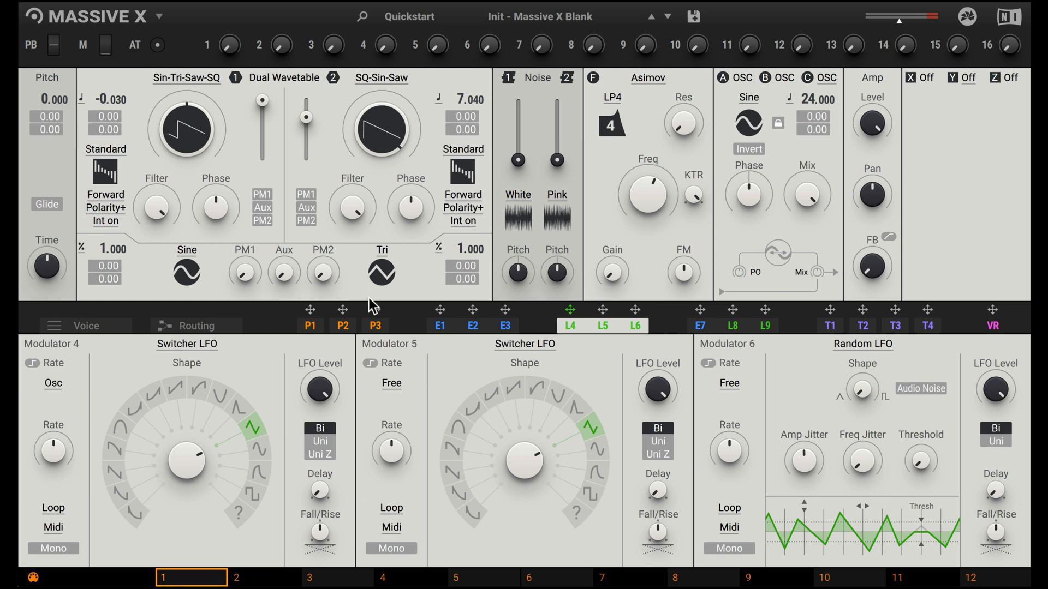
mouse_move(269, 221)
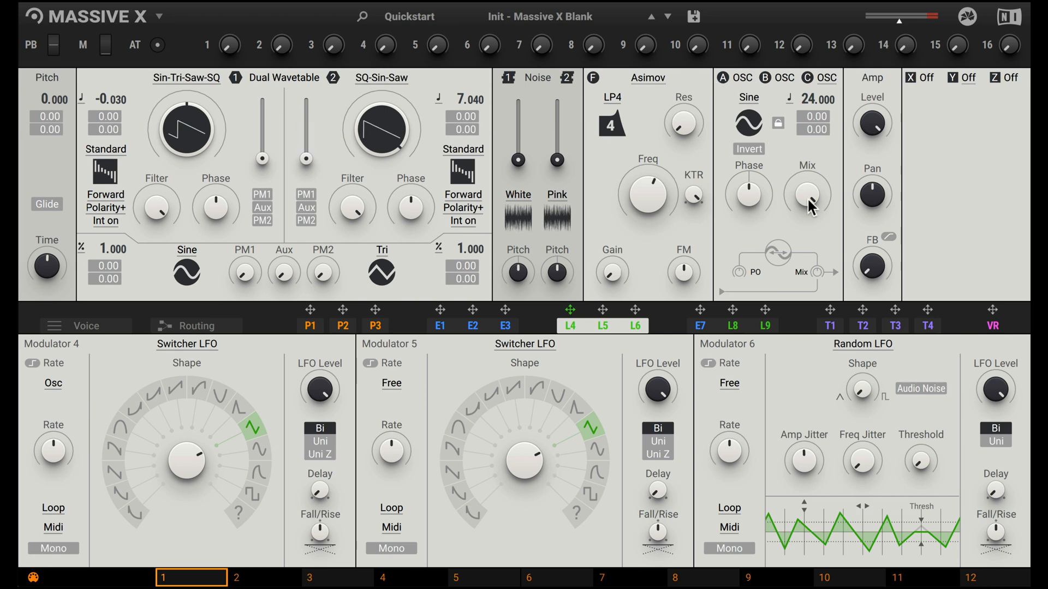
- Step oscillator C's waveform on to a saw wave
click(748, 124)
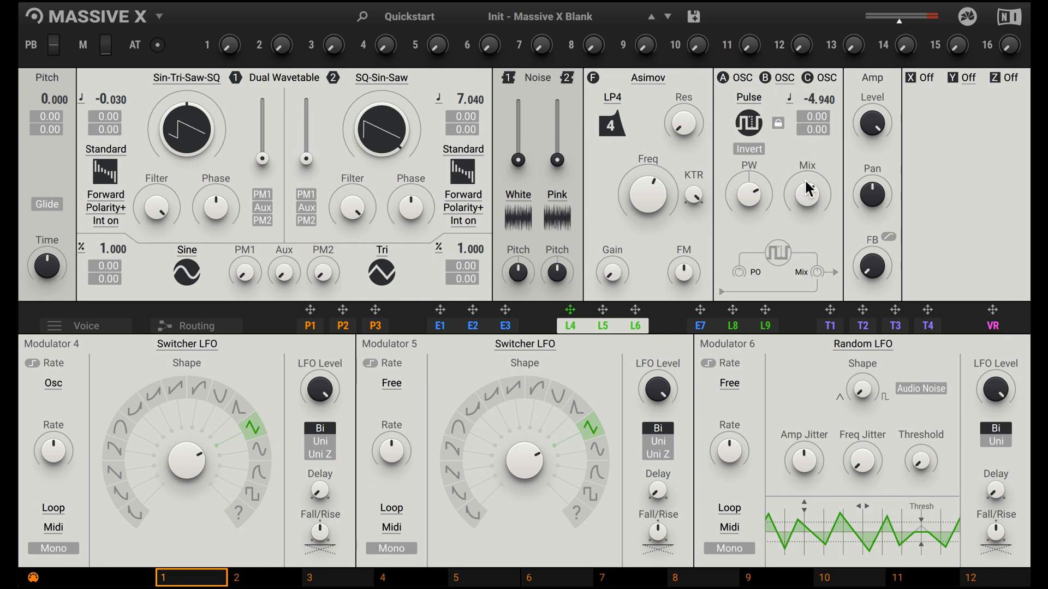
click(748, 123)
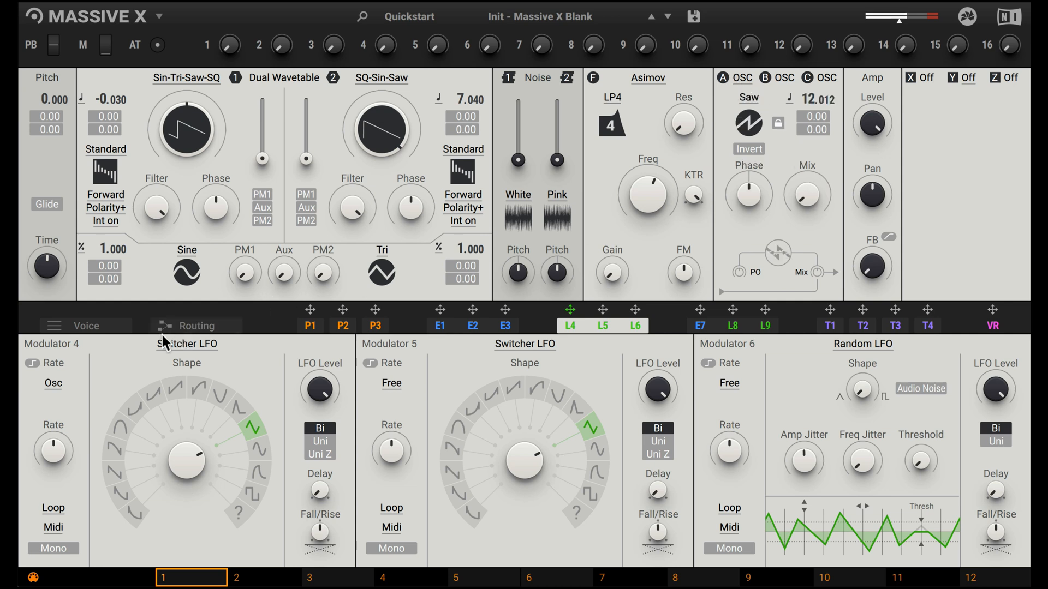
click(195, 325)
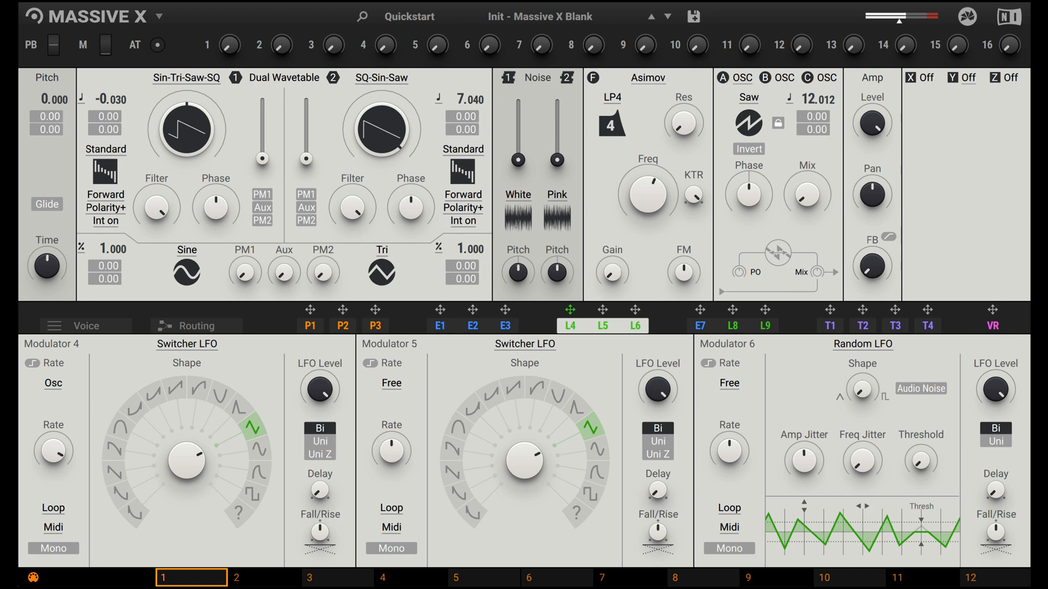
mouse_move(326, 87)
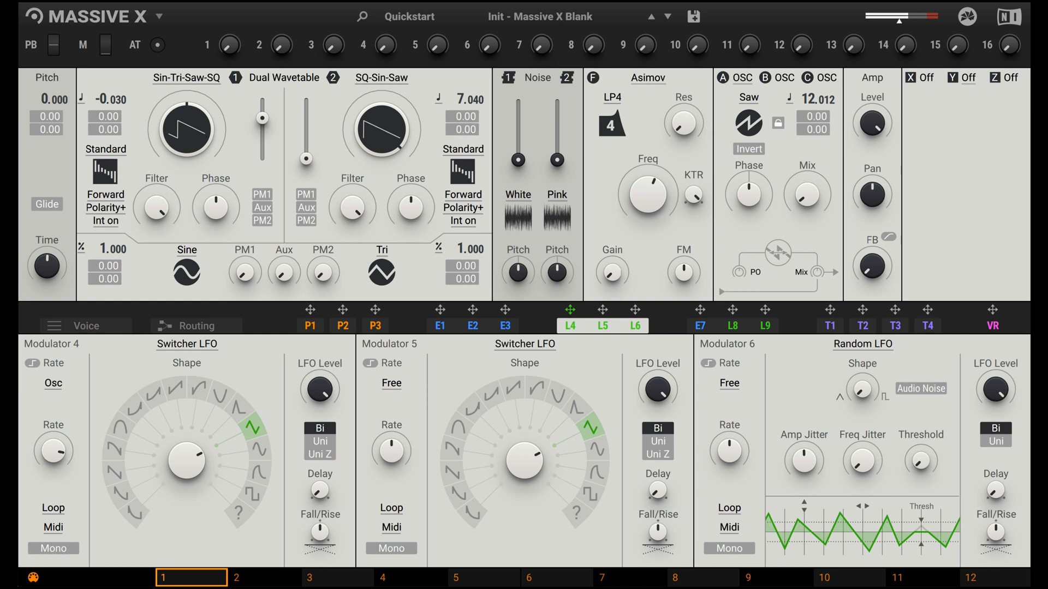
- Try a different Switcher waveshape on LFO 4, then reselect the original one
click(201, 388)
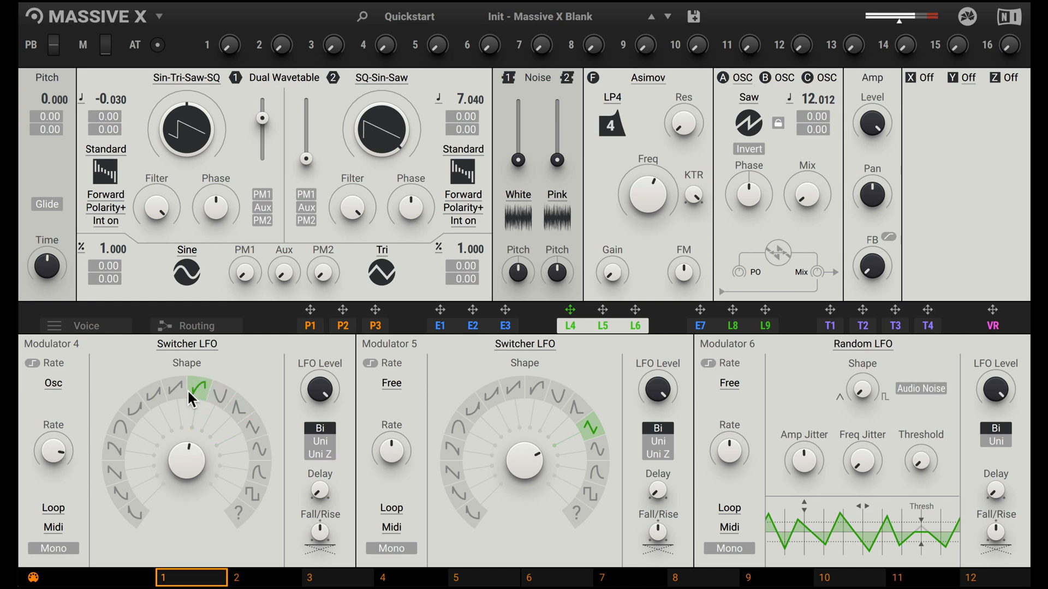
click(133, 412)
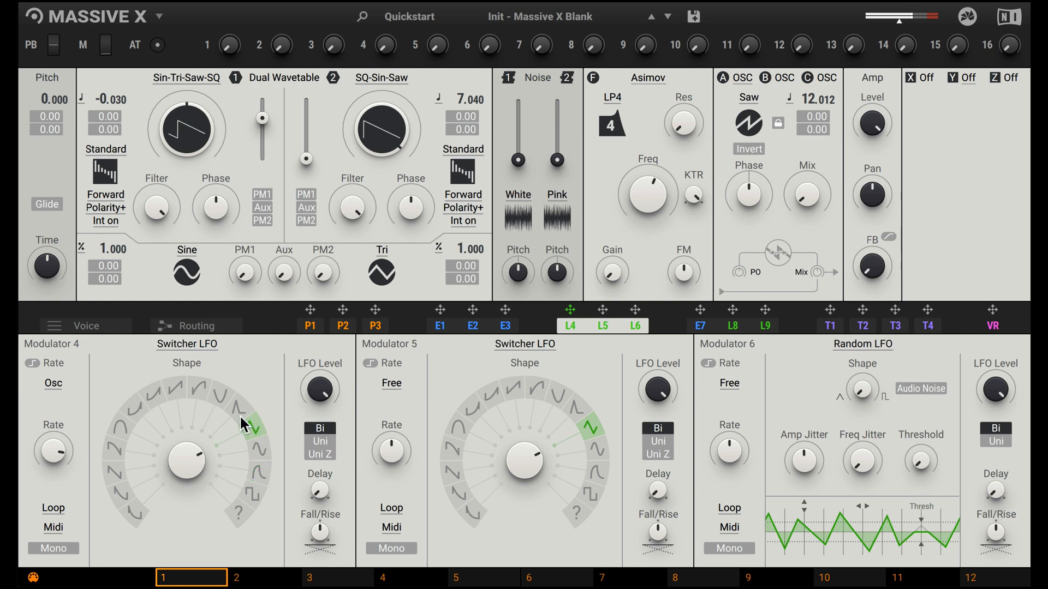
click(239, 406)
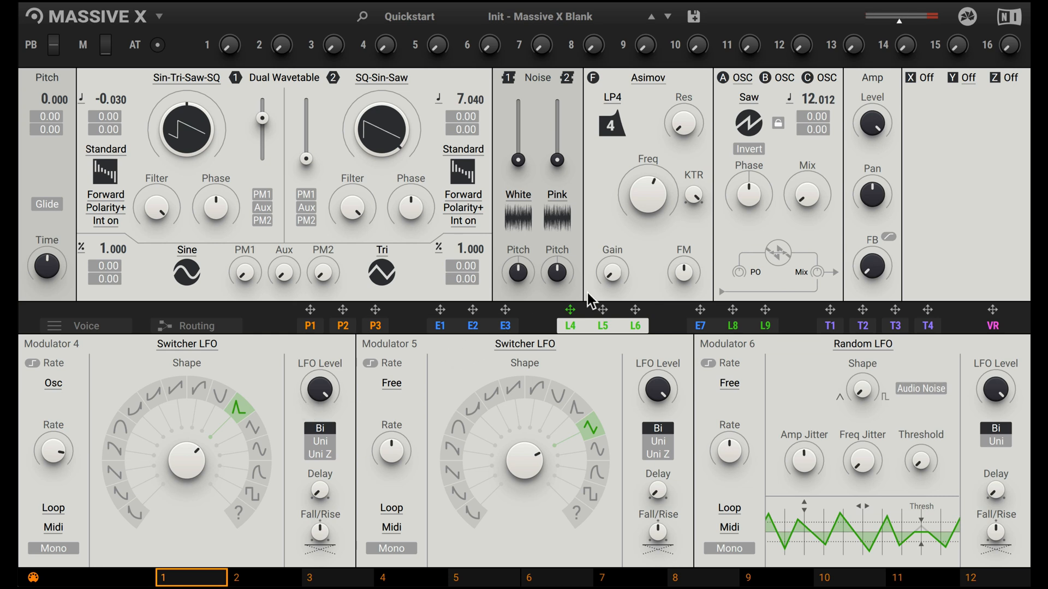
- Add Mod 2 beneath Mod 1 into Asimov with LFO L5 as its source
click(194, 325)
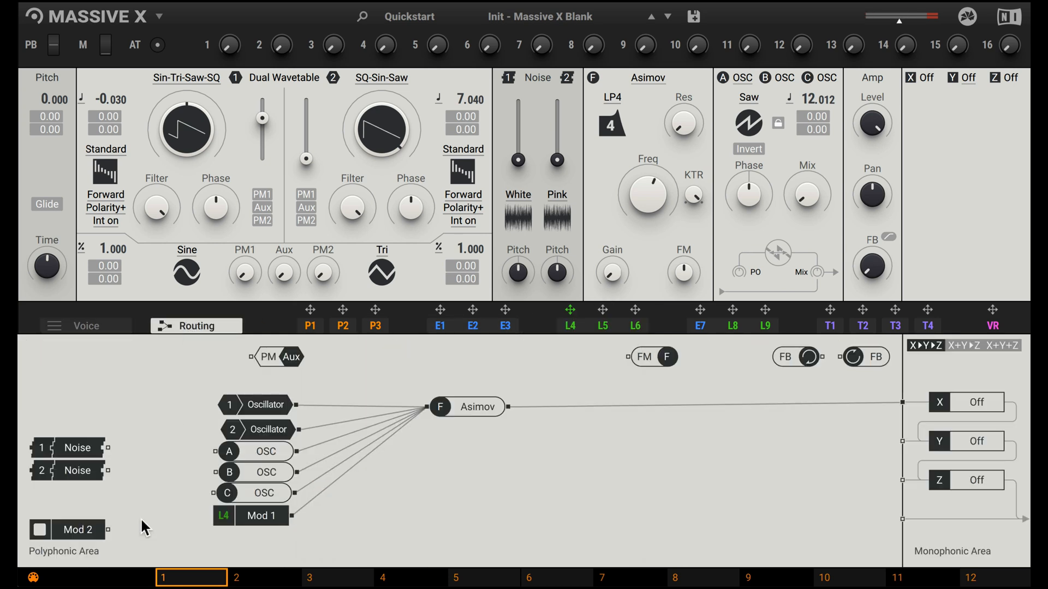
drag(79, 529, 258, 537)
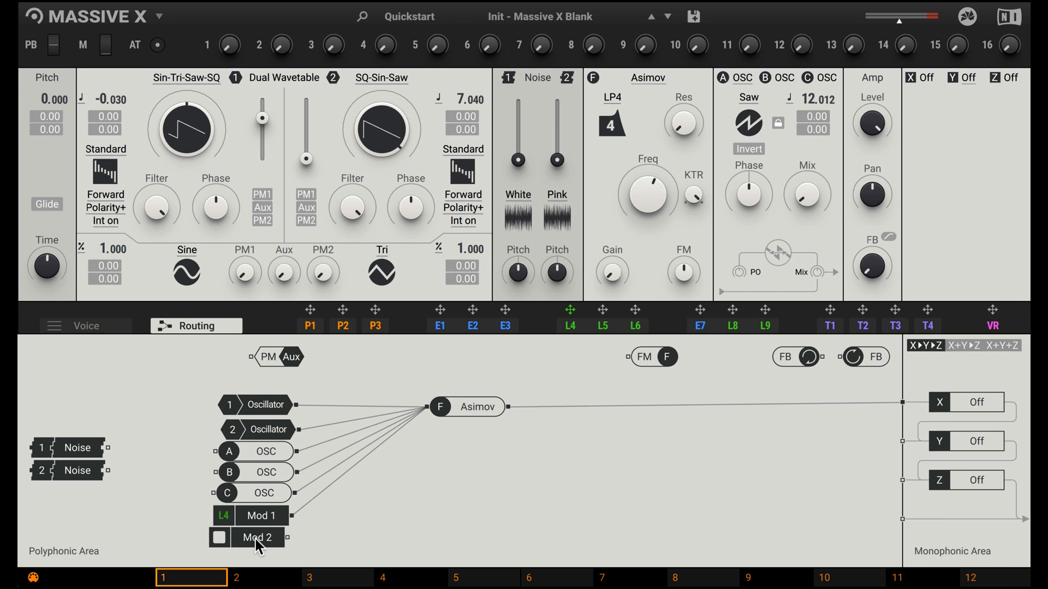
click(219, 537)
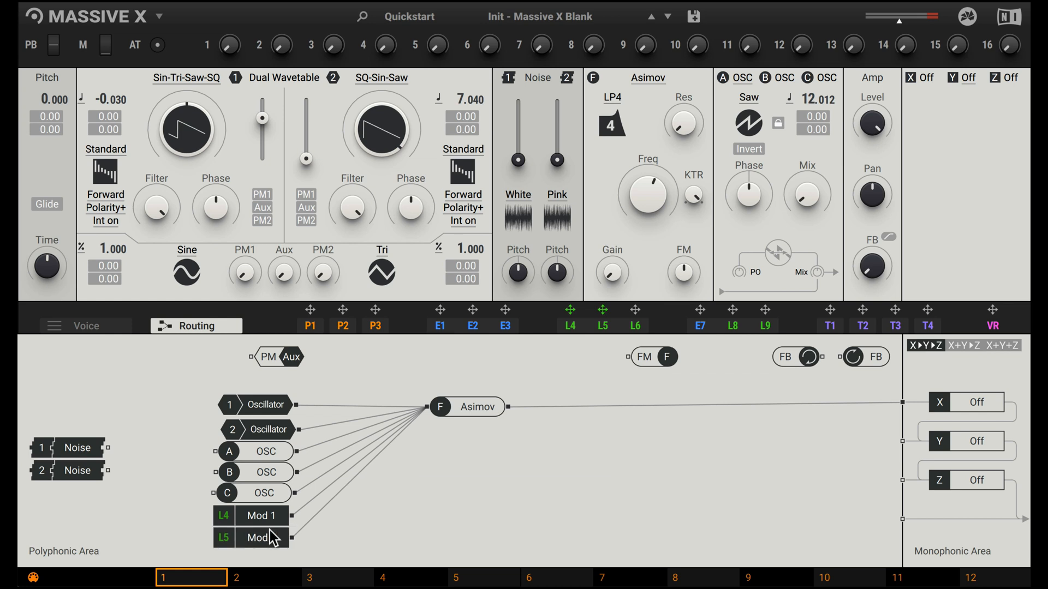
click(601, 318)
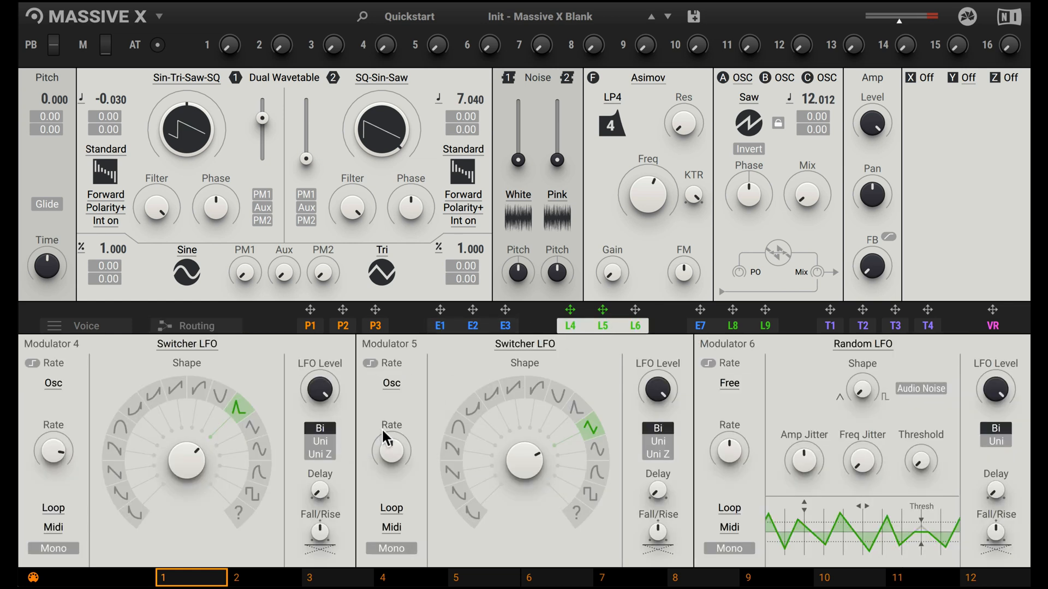
mouse_move(418, 428)
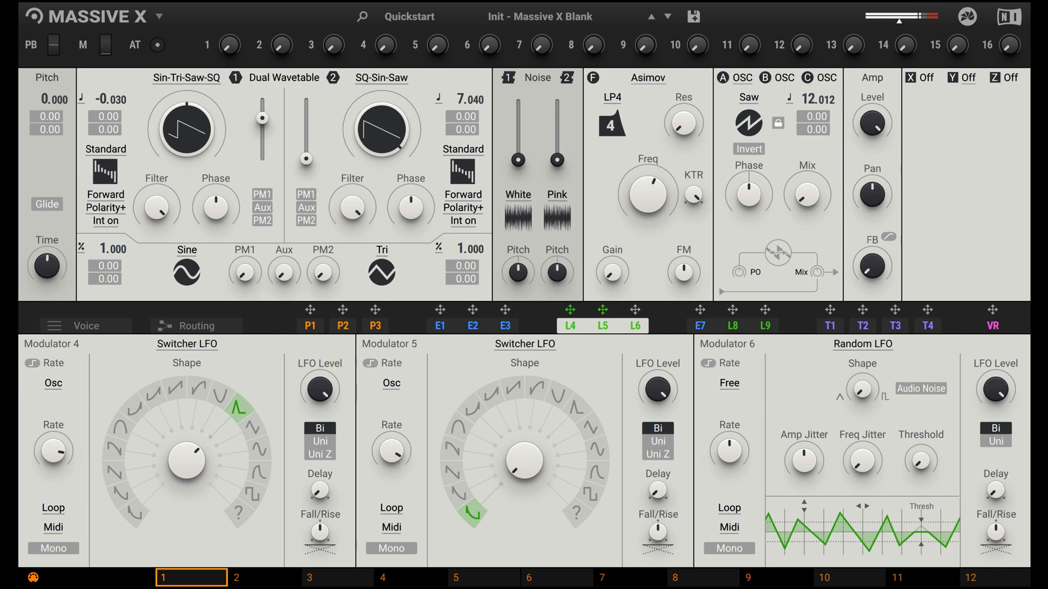
mouse_move(406, 457)
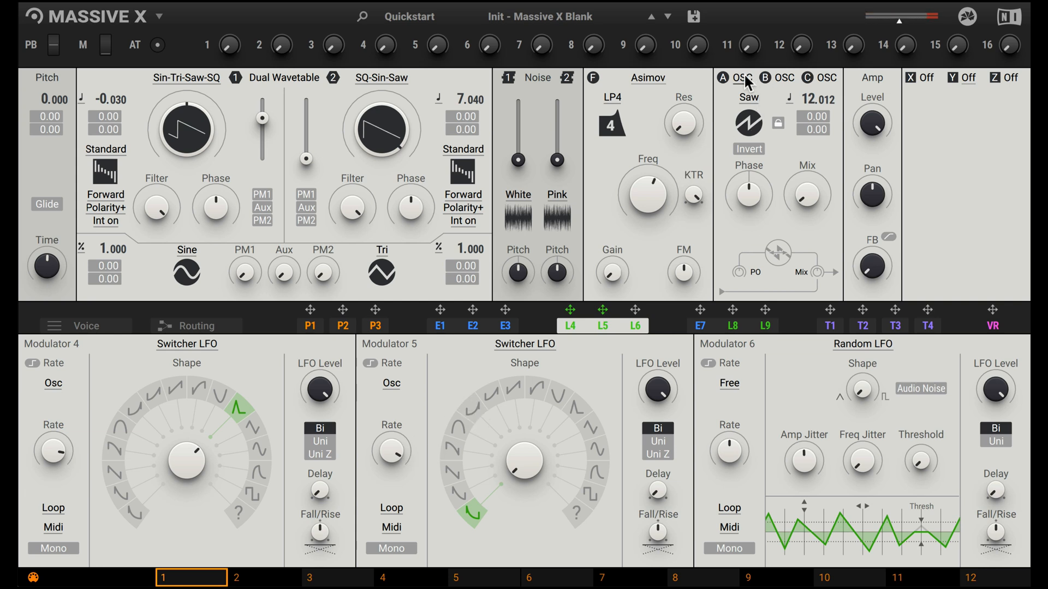
mouse_move(807, 187)
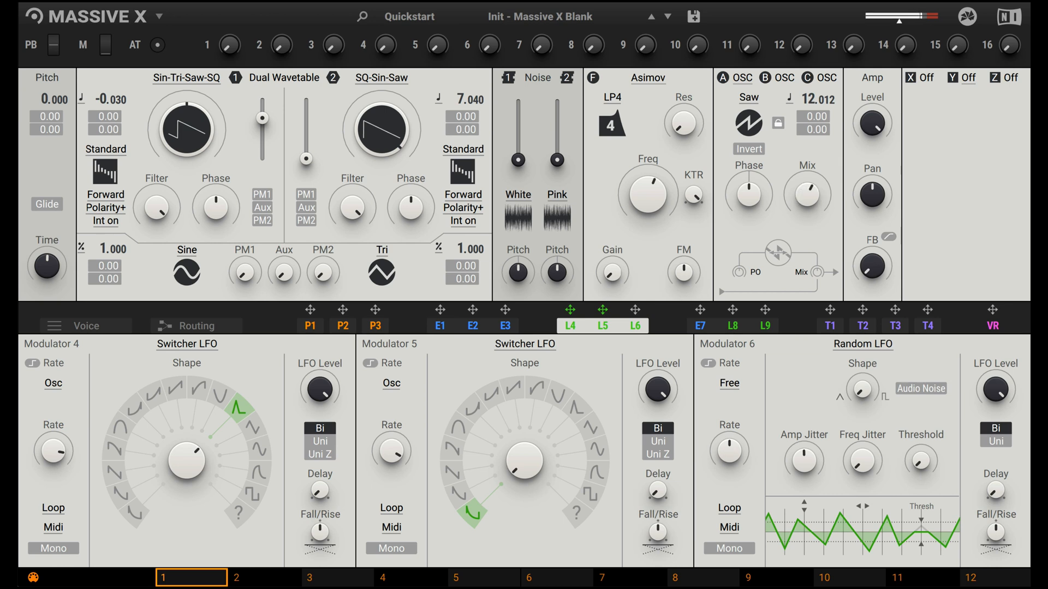
- Switch modulation oscillator A's waveform to Pulse and bring up oscillator C (Sine, 24 semitones)
click(747, 123)
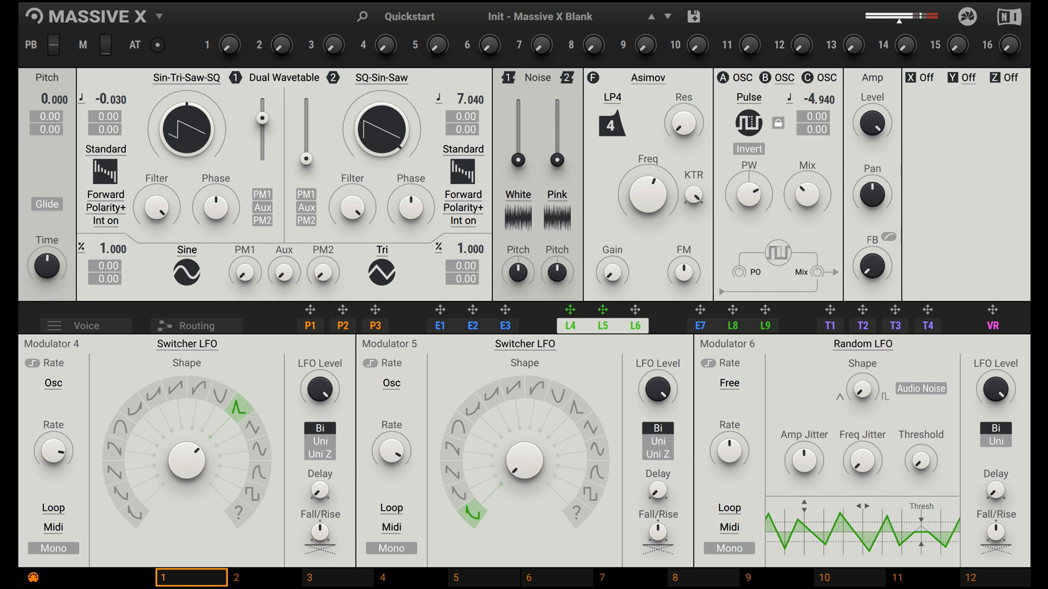
mouse_move(828, 87)
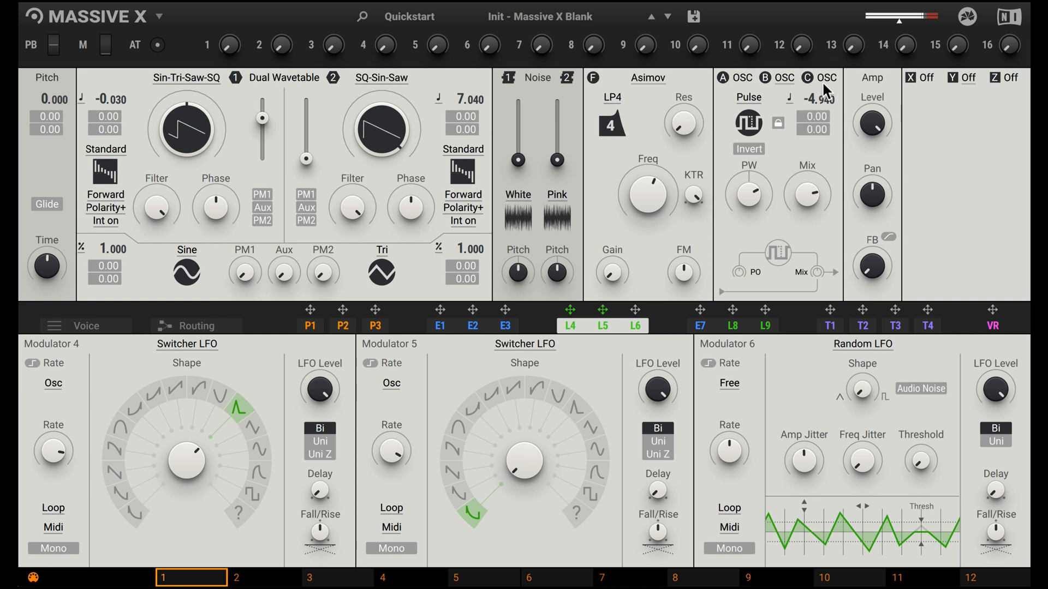
click(748, 122)
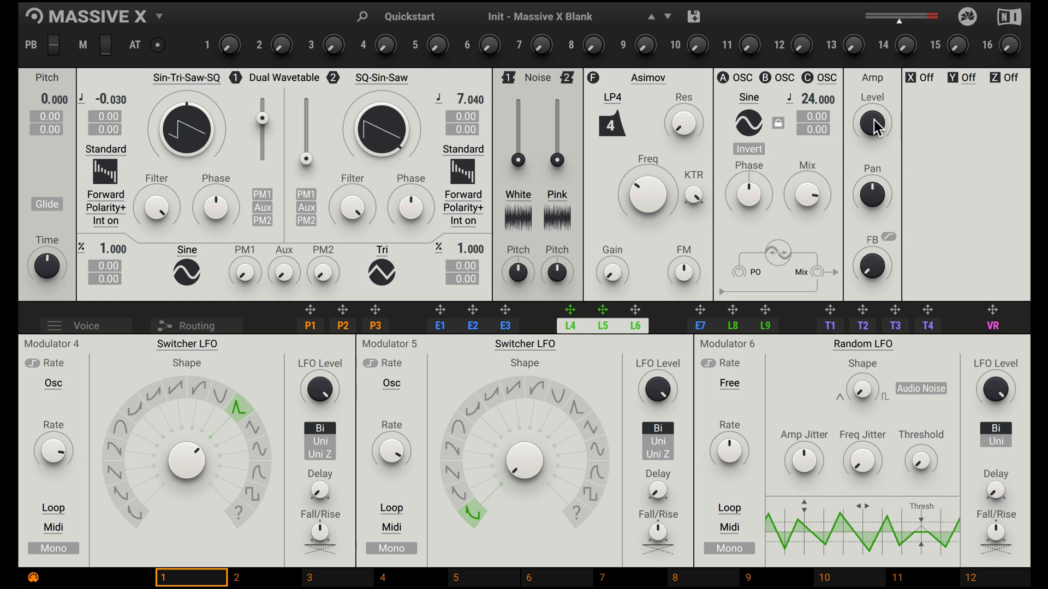
mouse_move(910, 142)
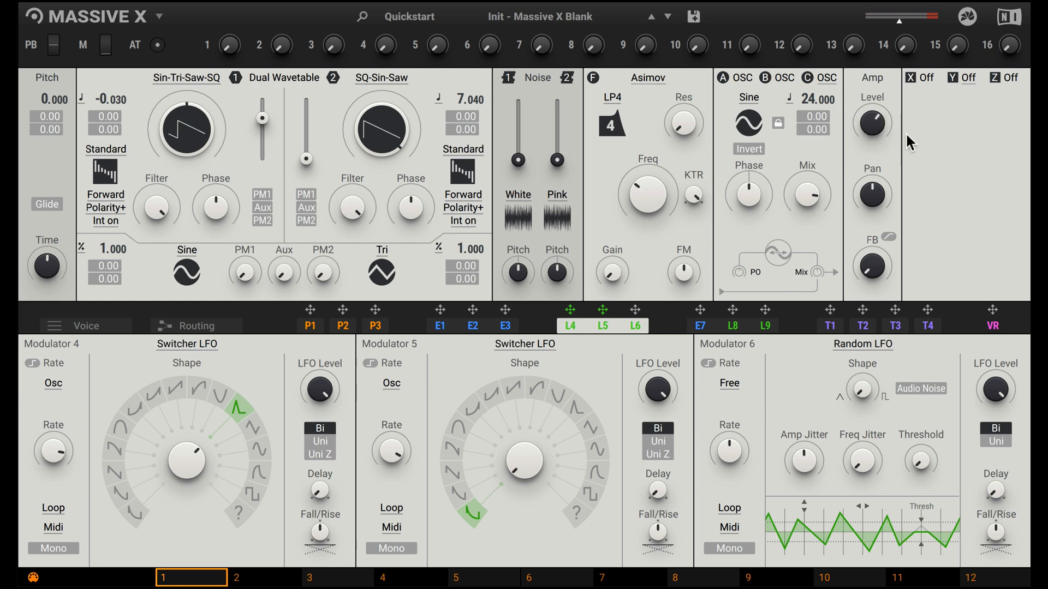
- Load a Reverb into FX slot X and set its mode to Fat Synth
click(919, 77)
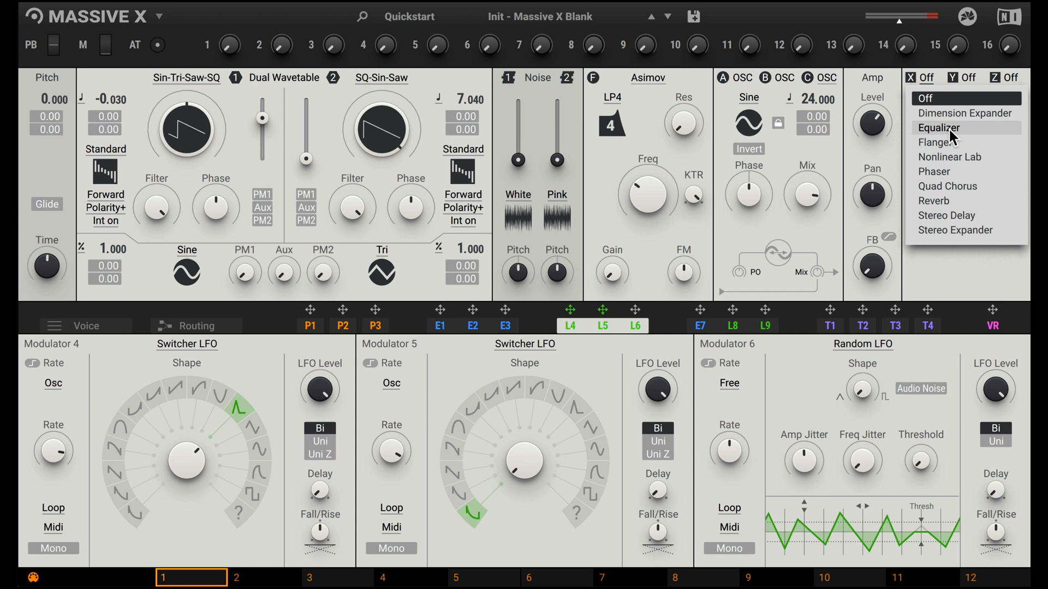
click(933, 201)
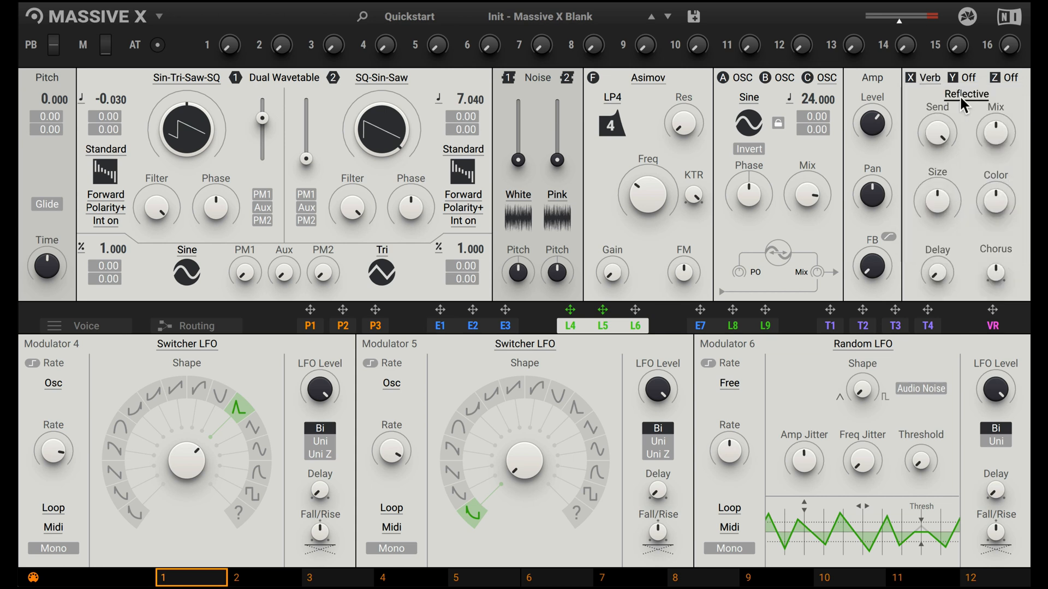
click(964, 94)
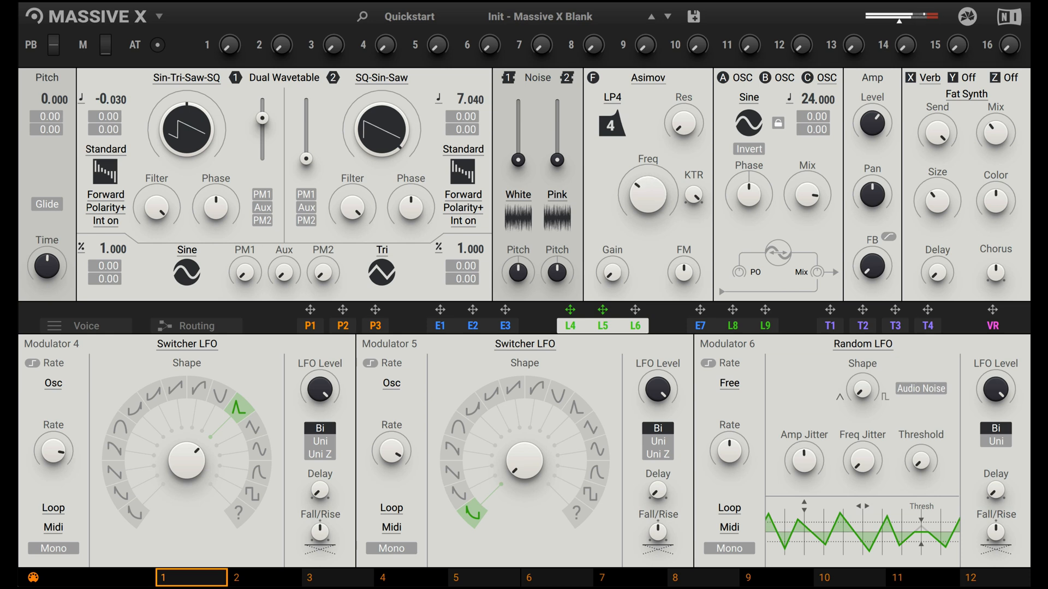
click(966, 78)
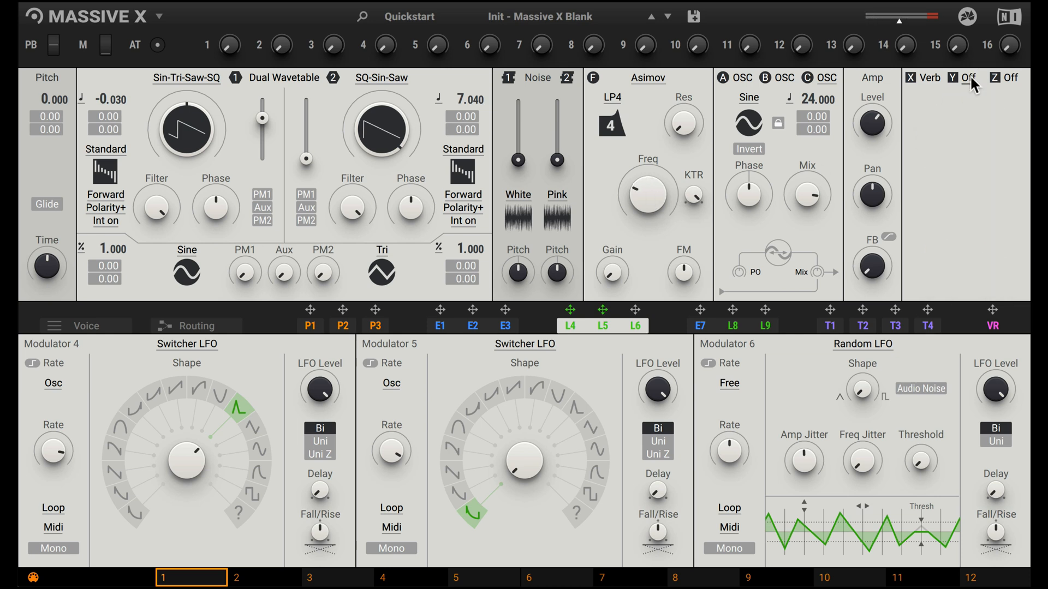
- Load Quad Chorus into FX slot Y and Dimension Expander into FX slot Z
click(960, 78)
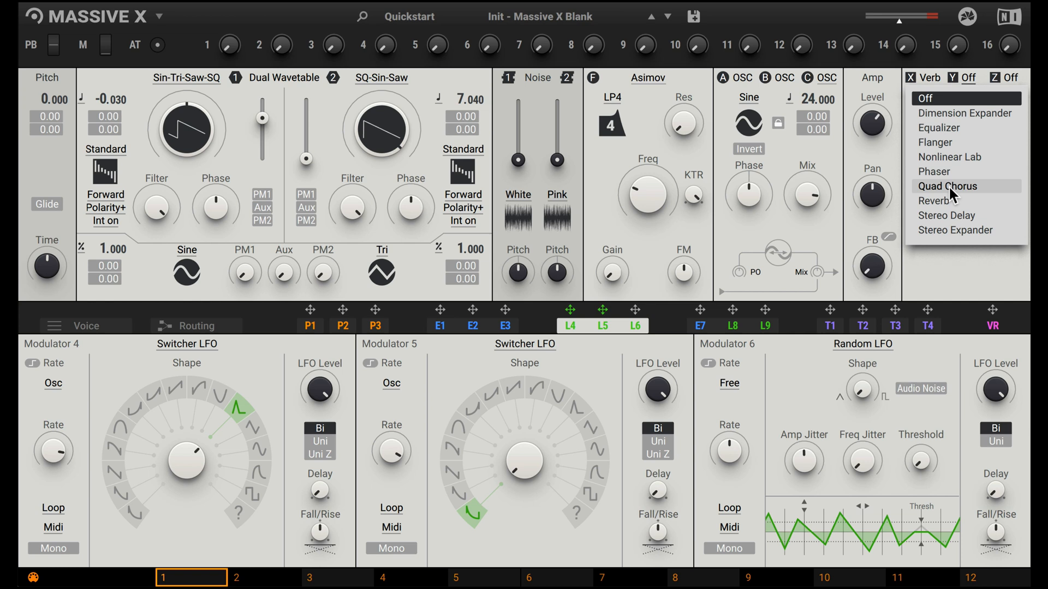
click(947, 185)
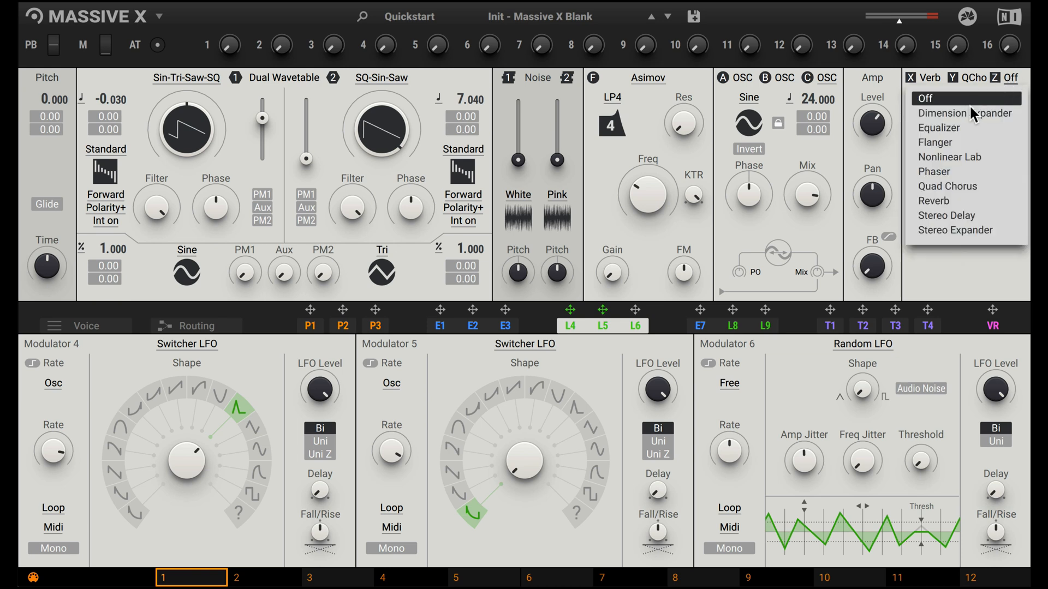
click(963, 112)
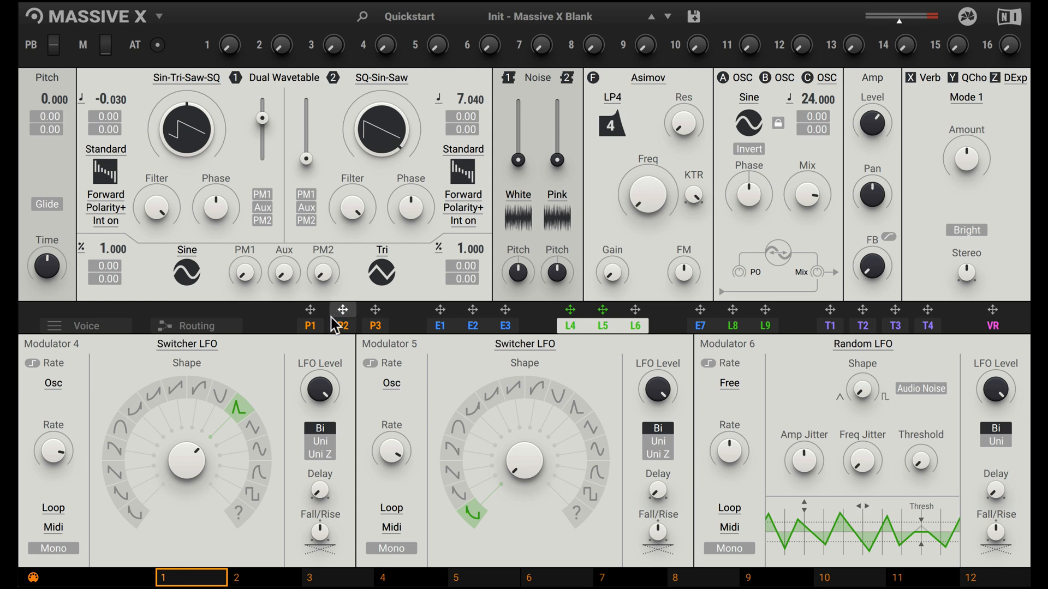
- Route Performer P1's decaying curve onto the Asimov Freq knob and dial in its modulation amount
click(309, 327)
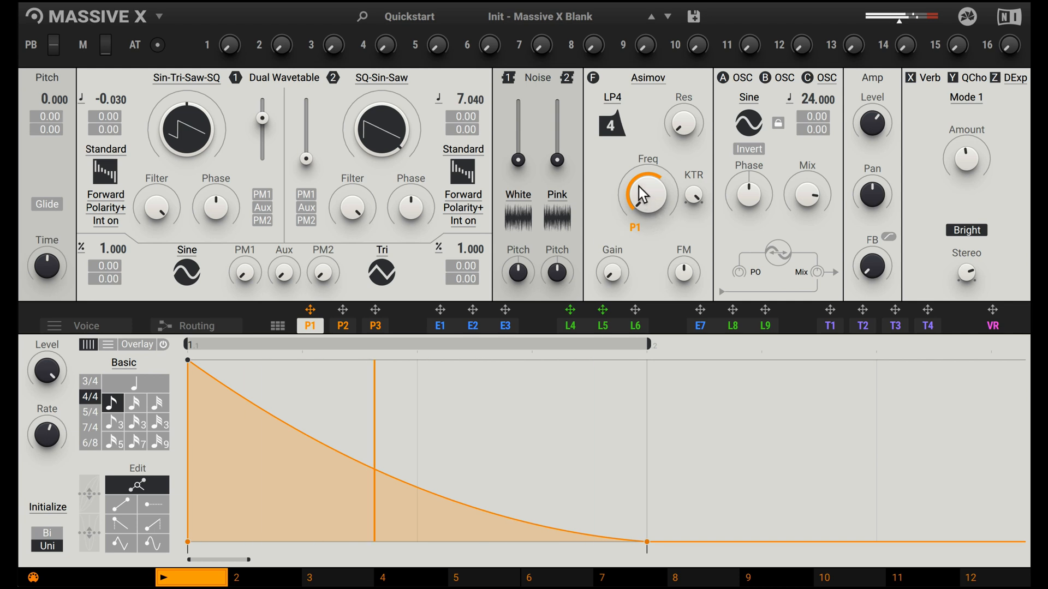
drag(646, 190, 646, 201)
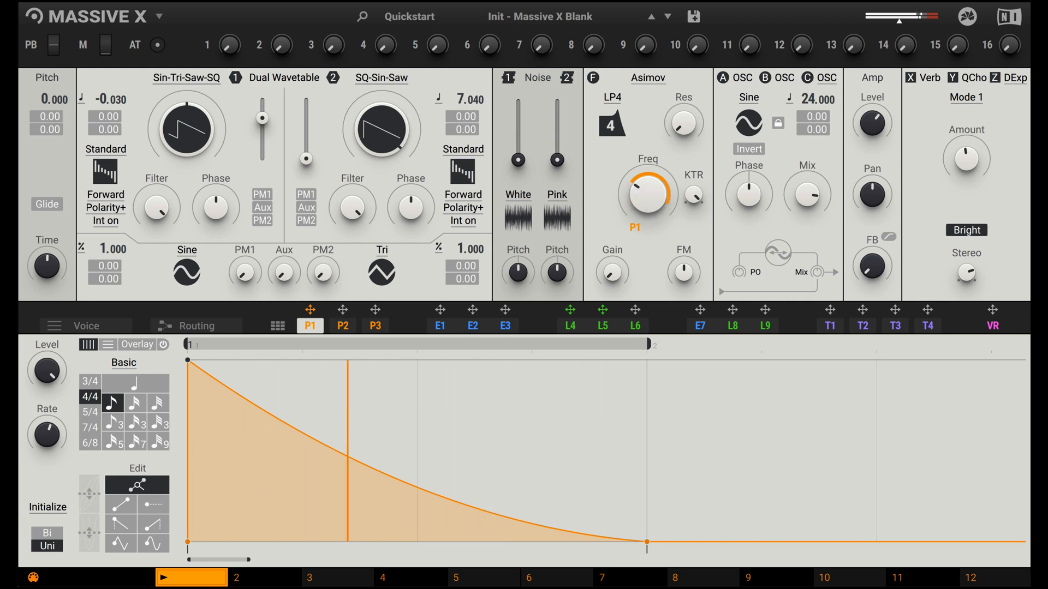